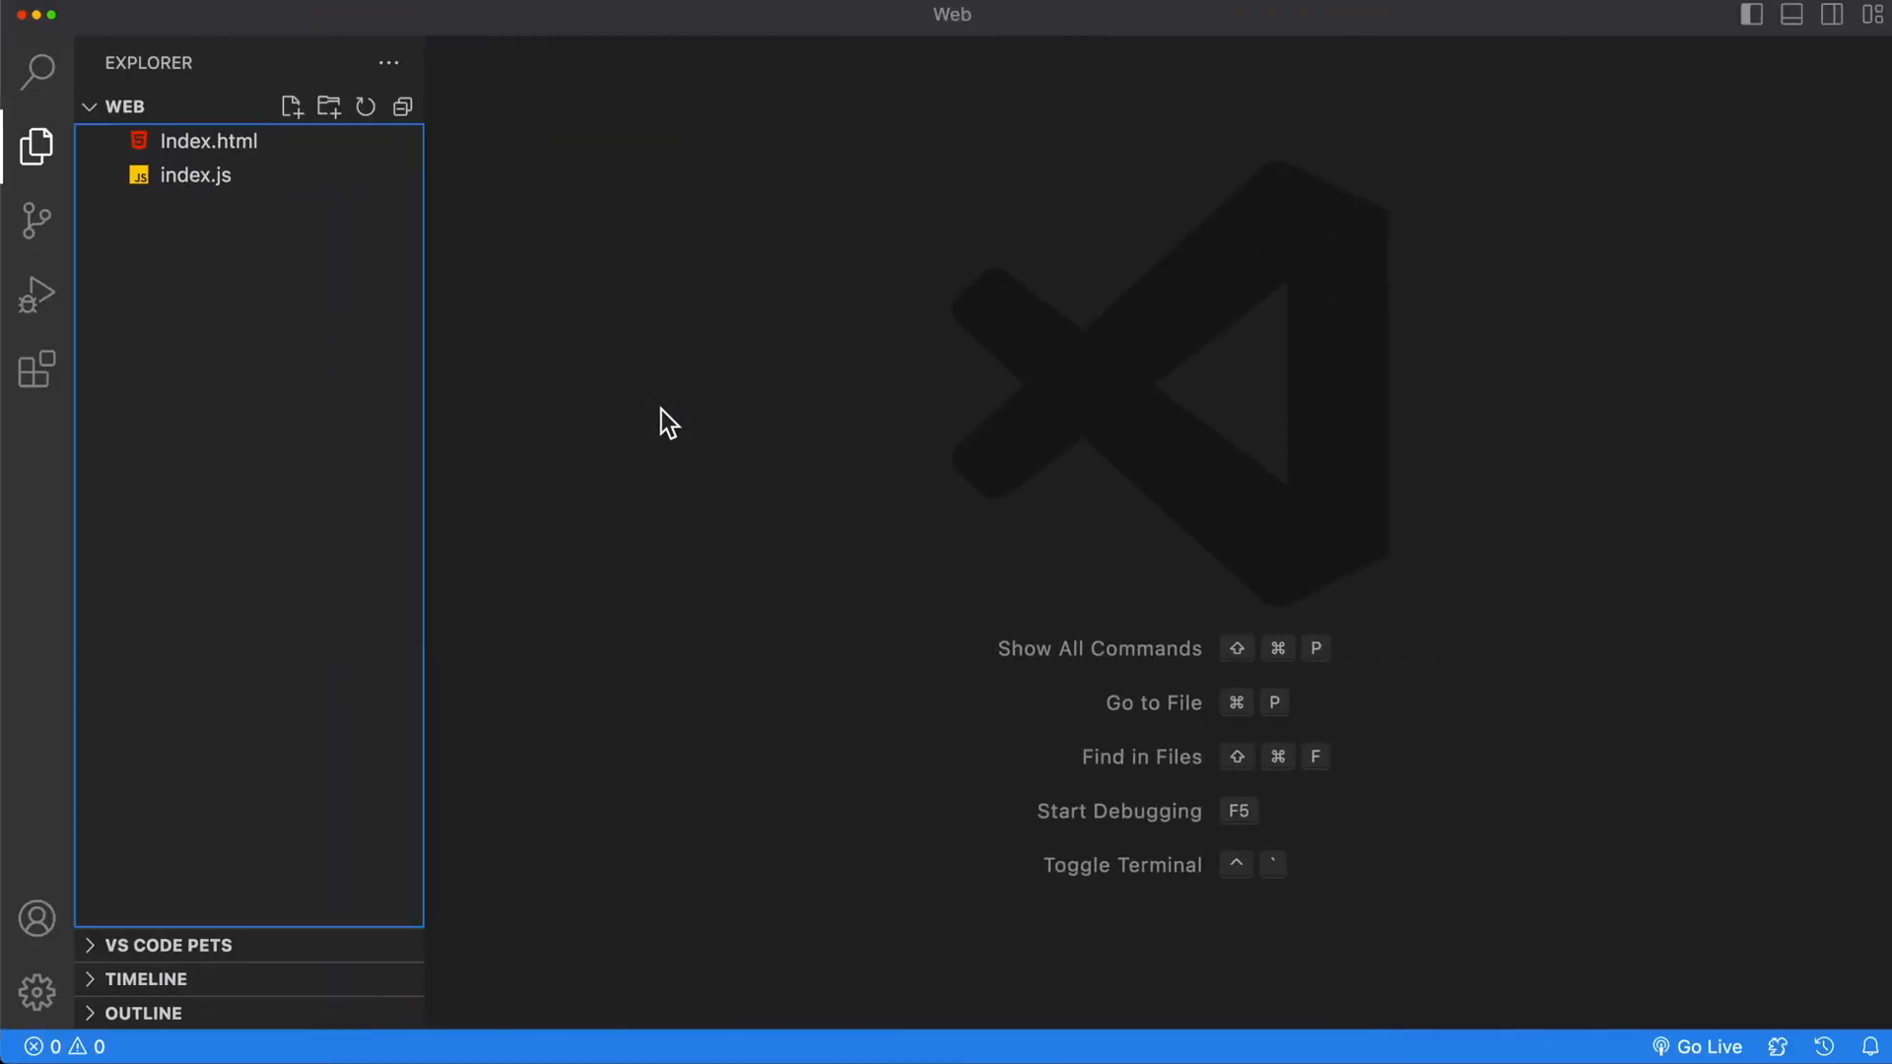
# Step: Install John Papa's Peacock extension from the Extensions marketplace
pyautogui.click(38, 370)
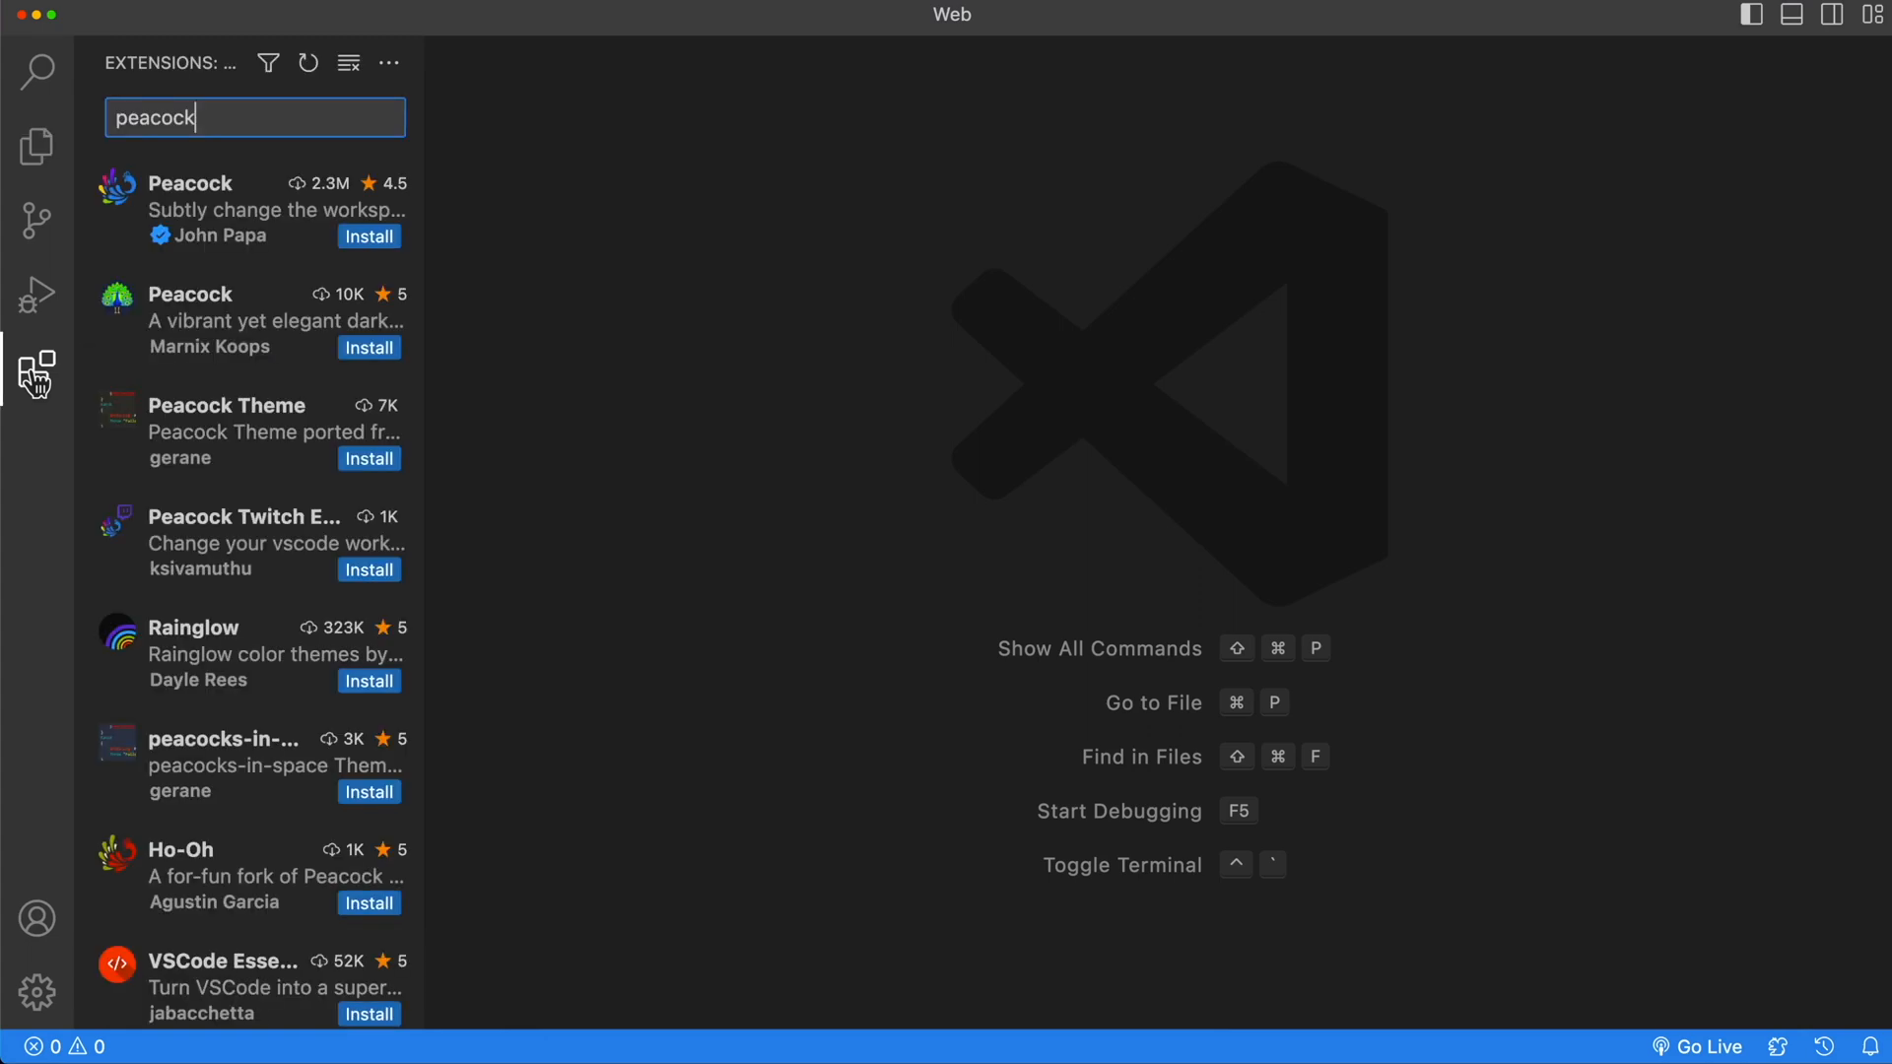
pyautogui.click(241, 208)
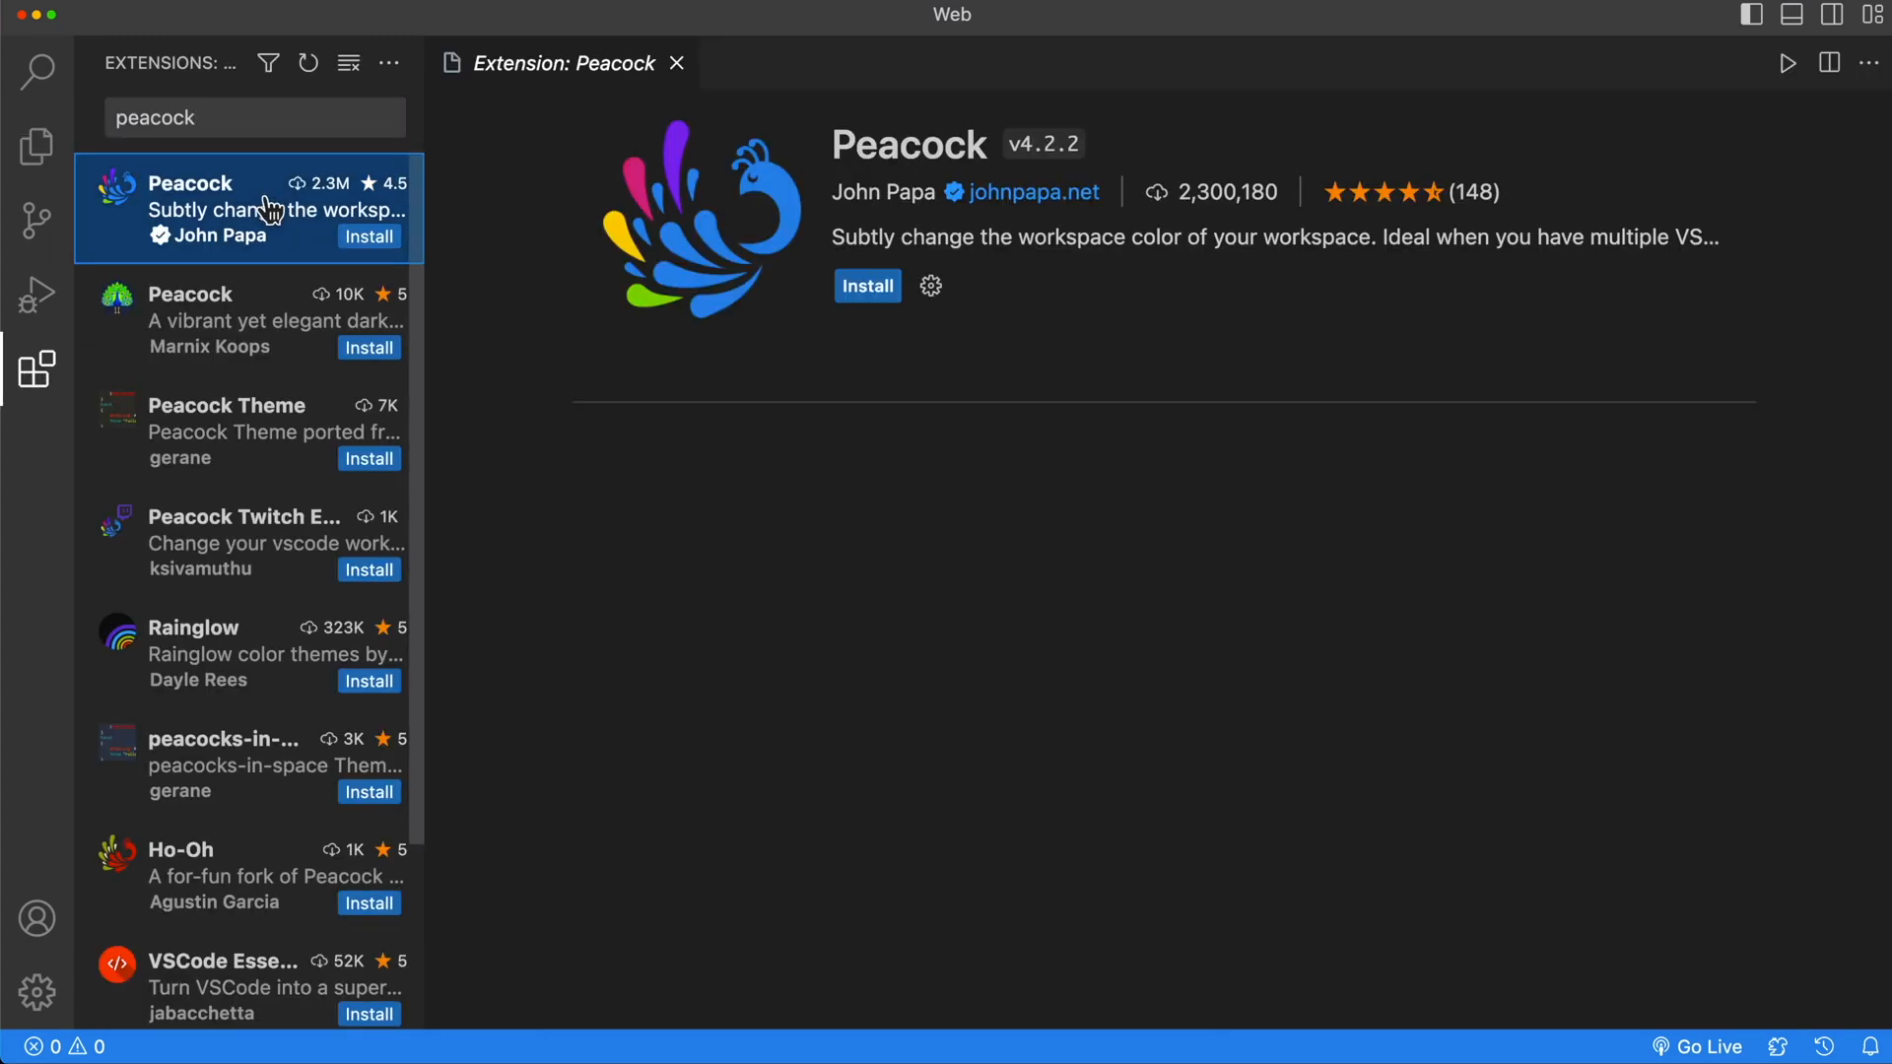
pyautogui.click(867, 286)
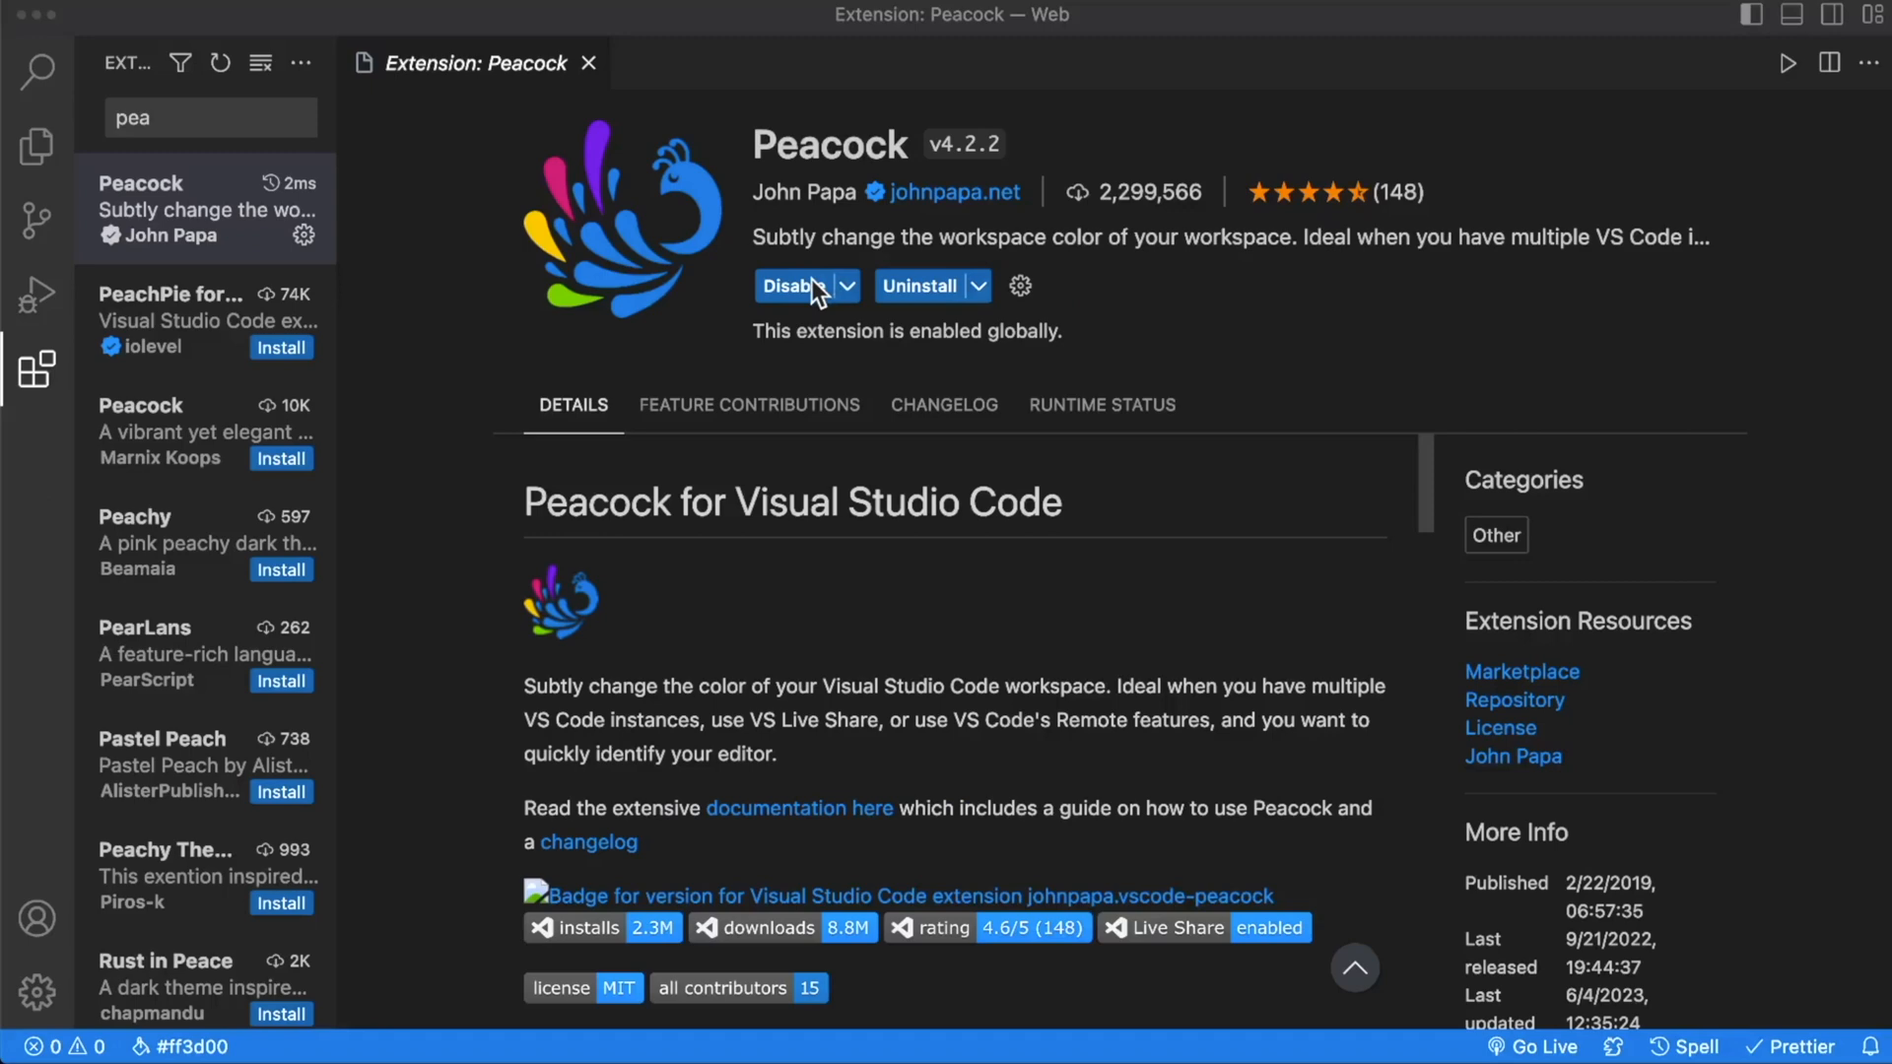
pyautogui.moveTo(46, 784)
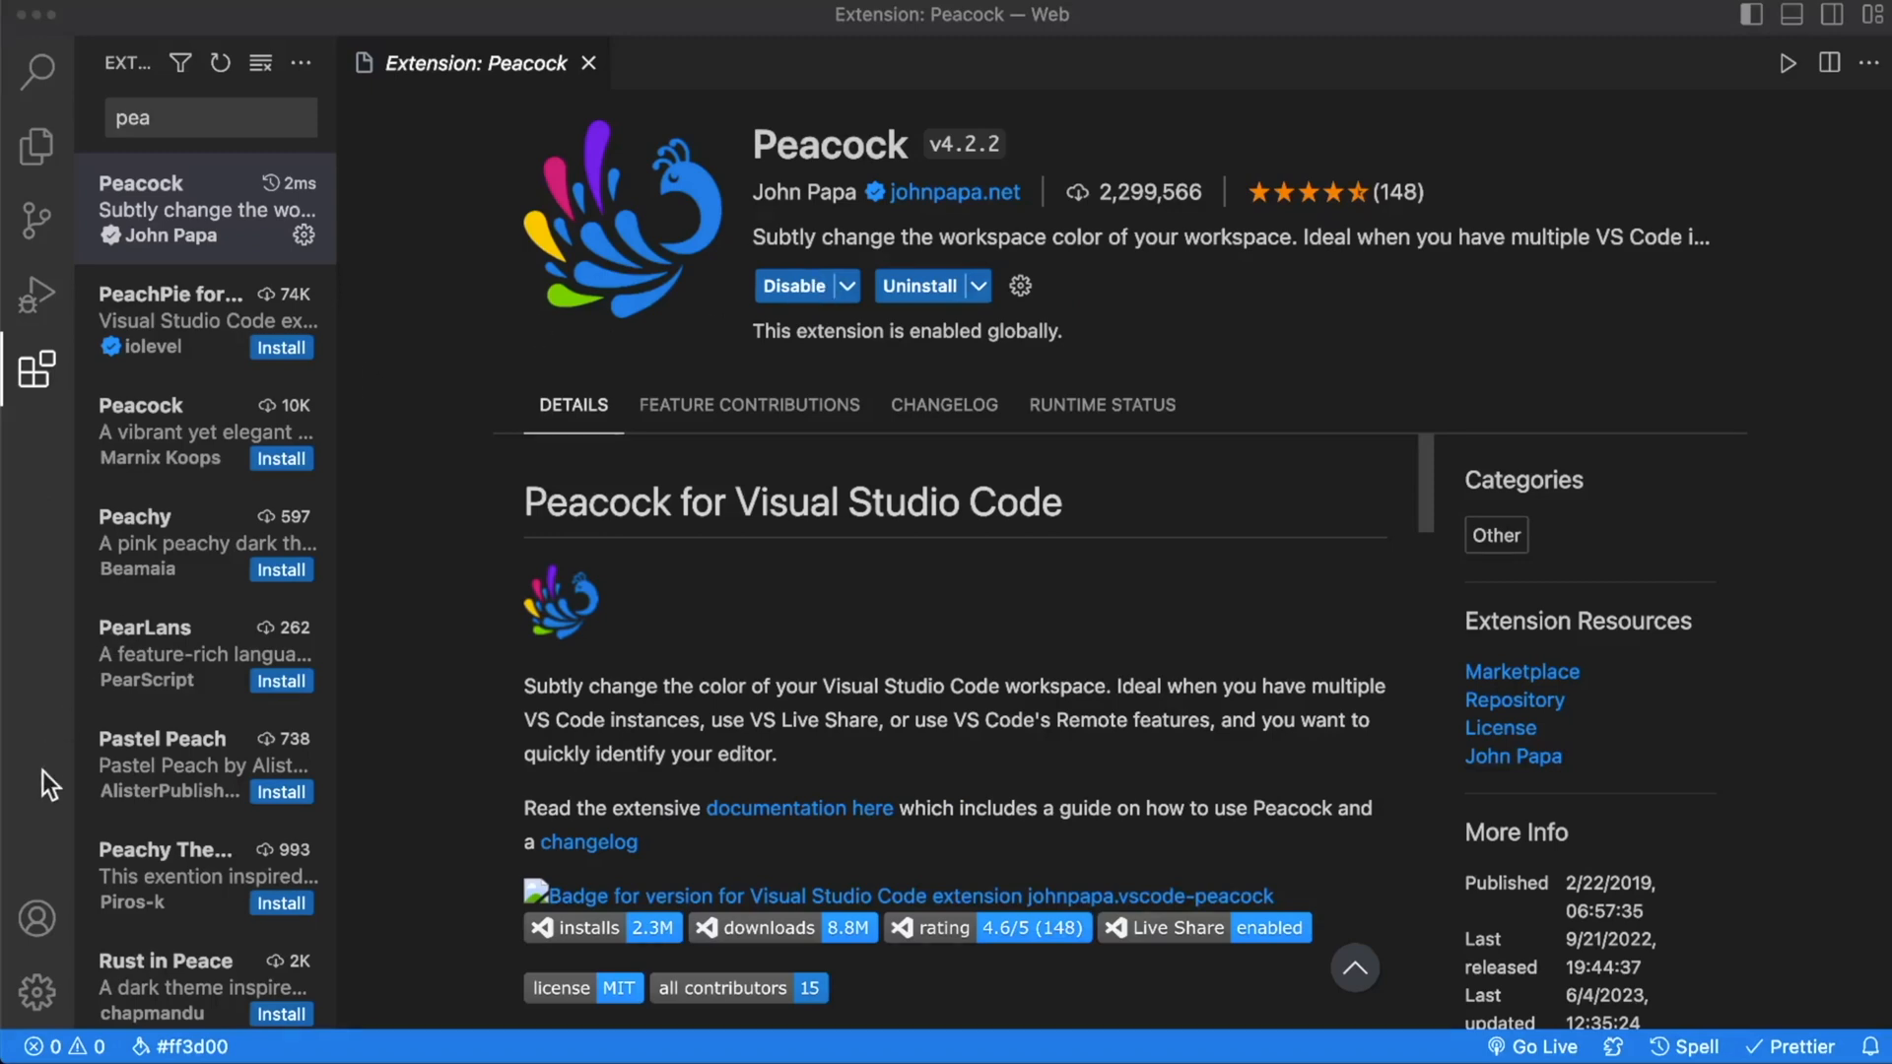
# Step: Bring up the Command Palette from the Manage gear menu
pyautogui.click(36, 994)
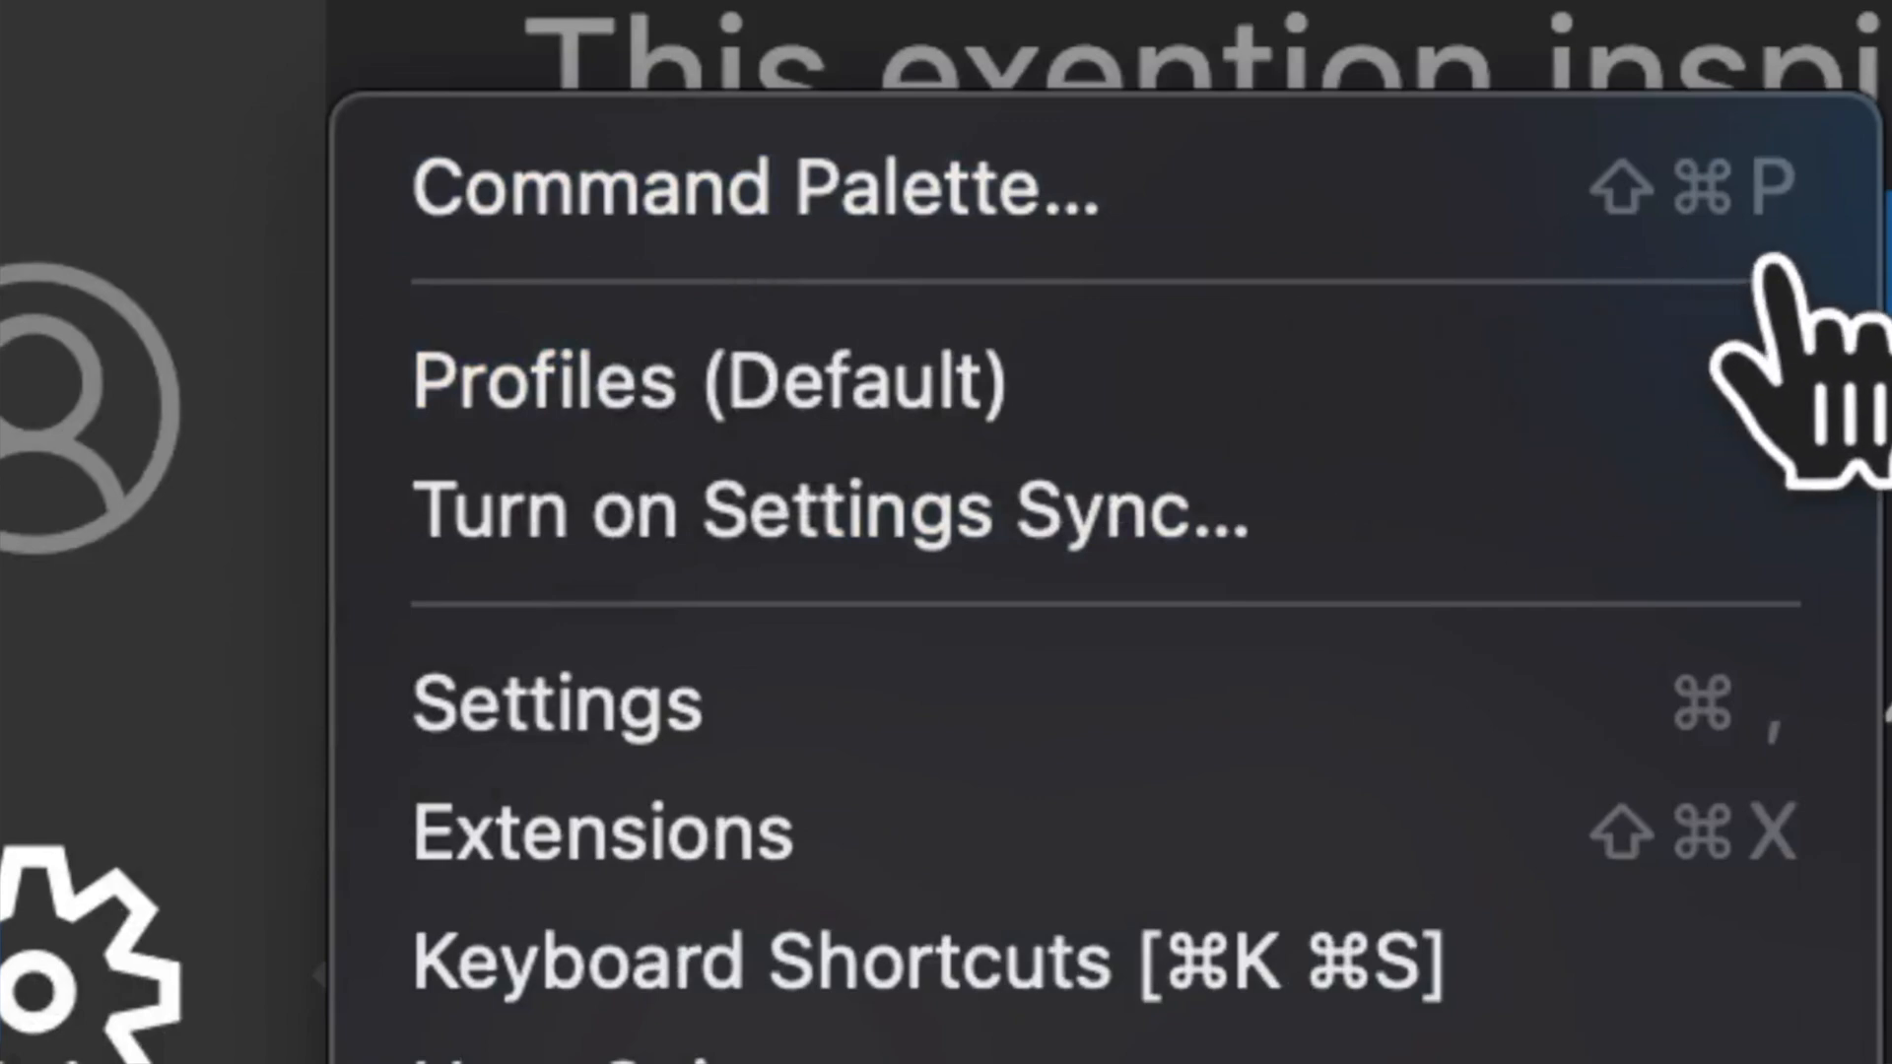
pyautogui.moveTo(821, 188)
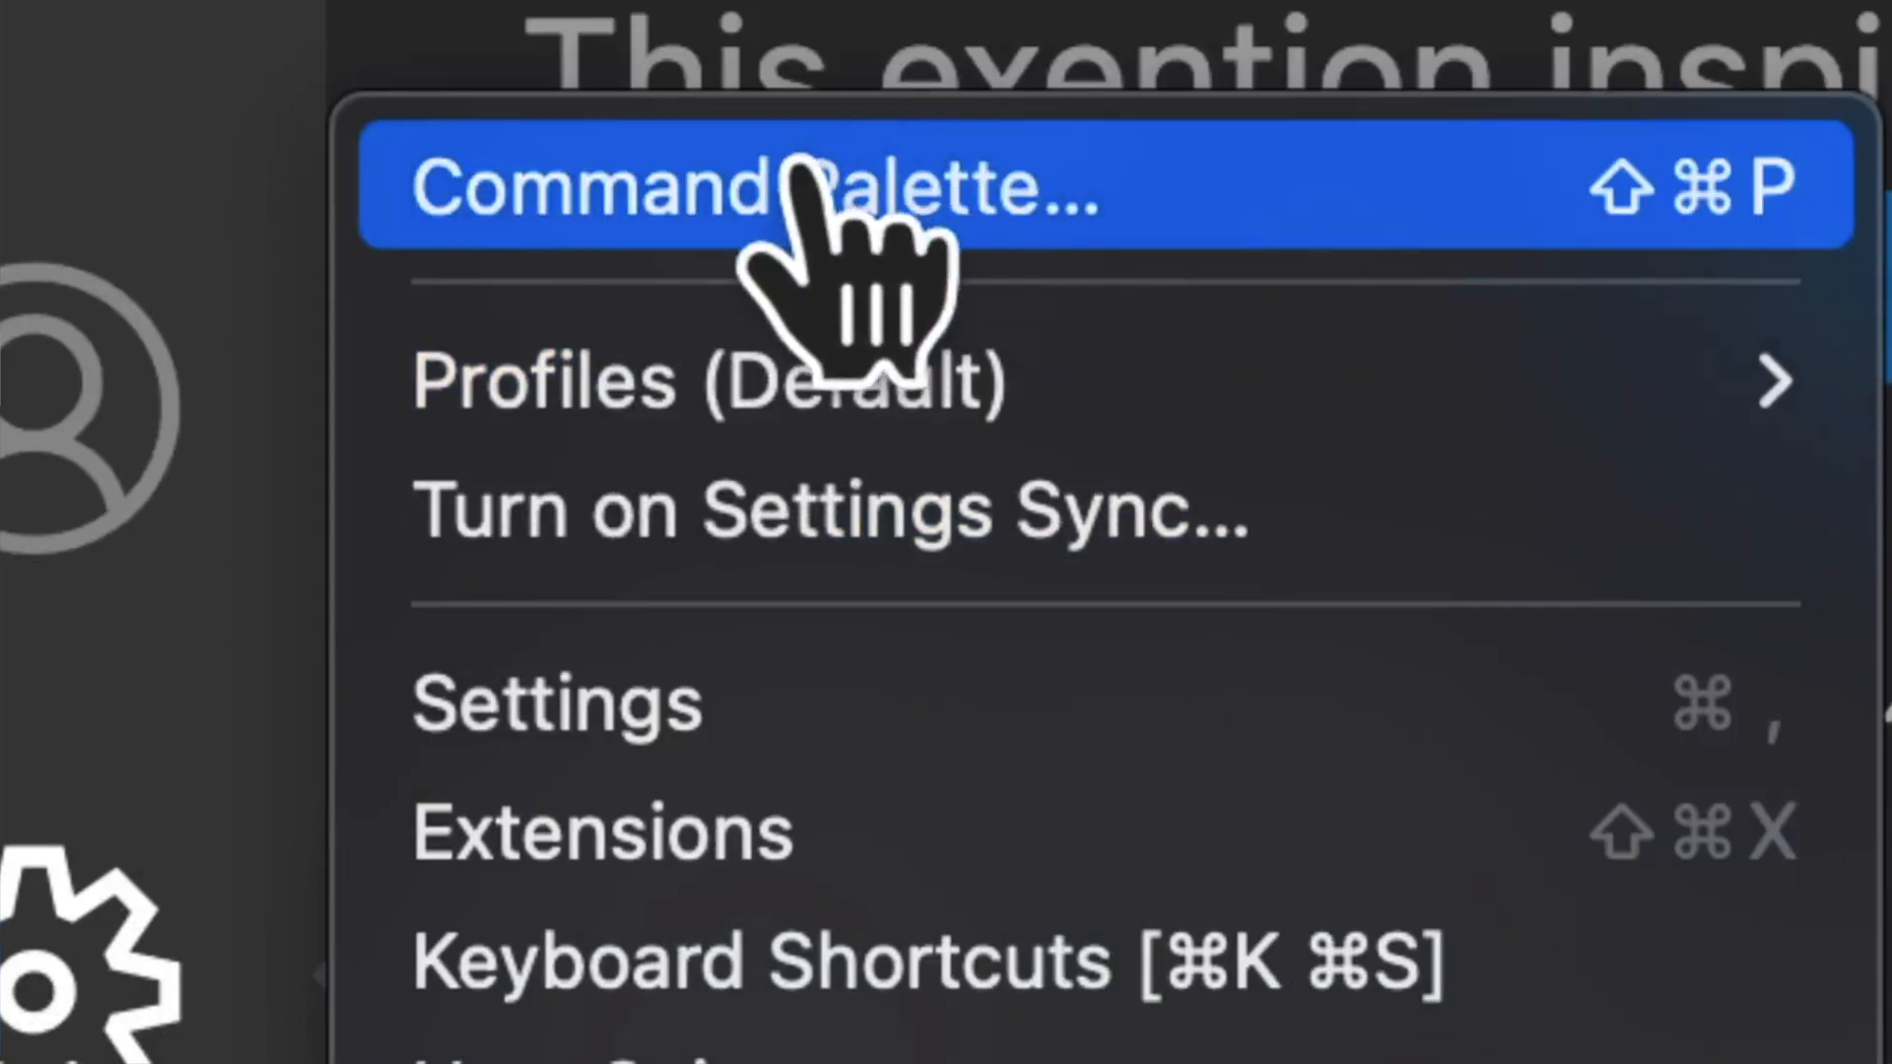
pyautogui.click(785, 187)
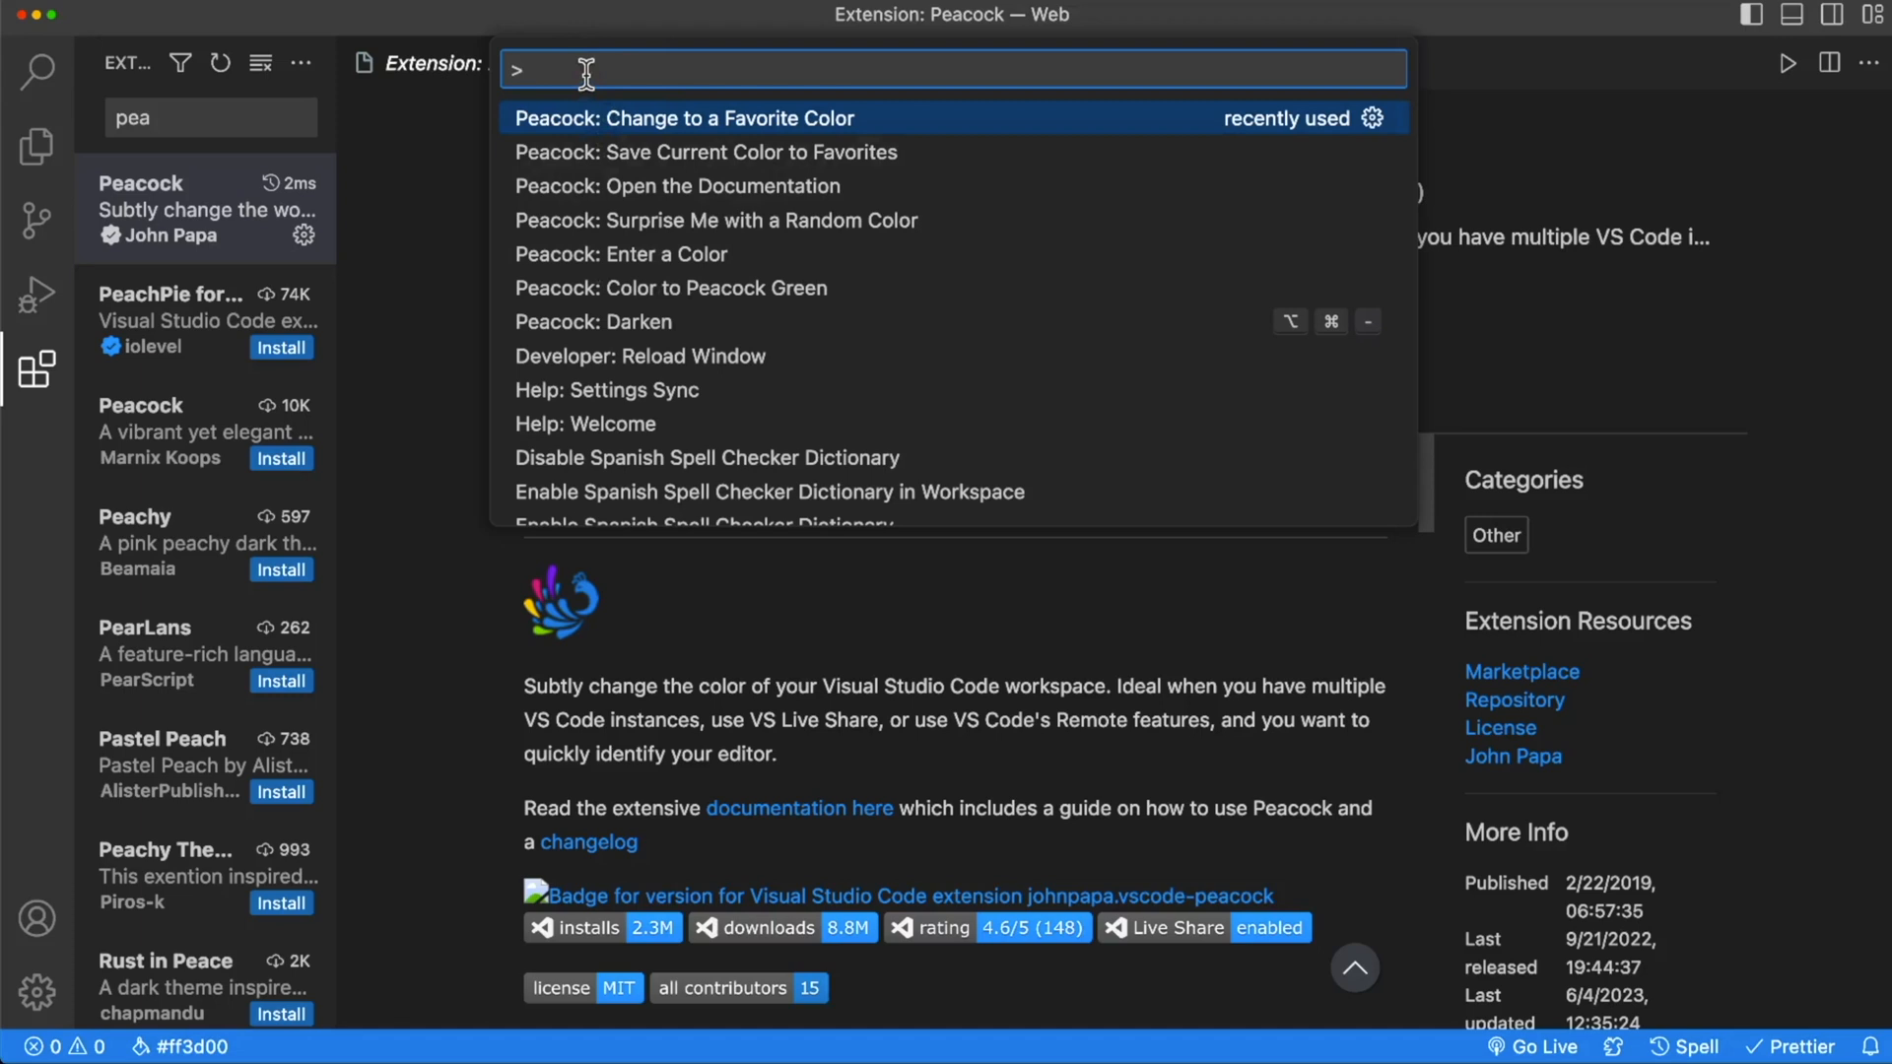
# Step: Run Peacock: Change to a Favorite Color so the workspace frame turns orange-red
pyautogui.write('peacock')
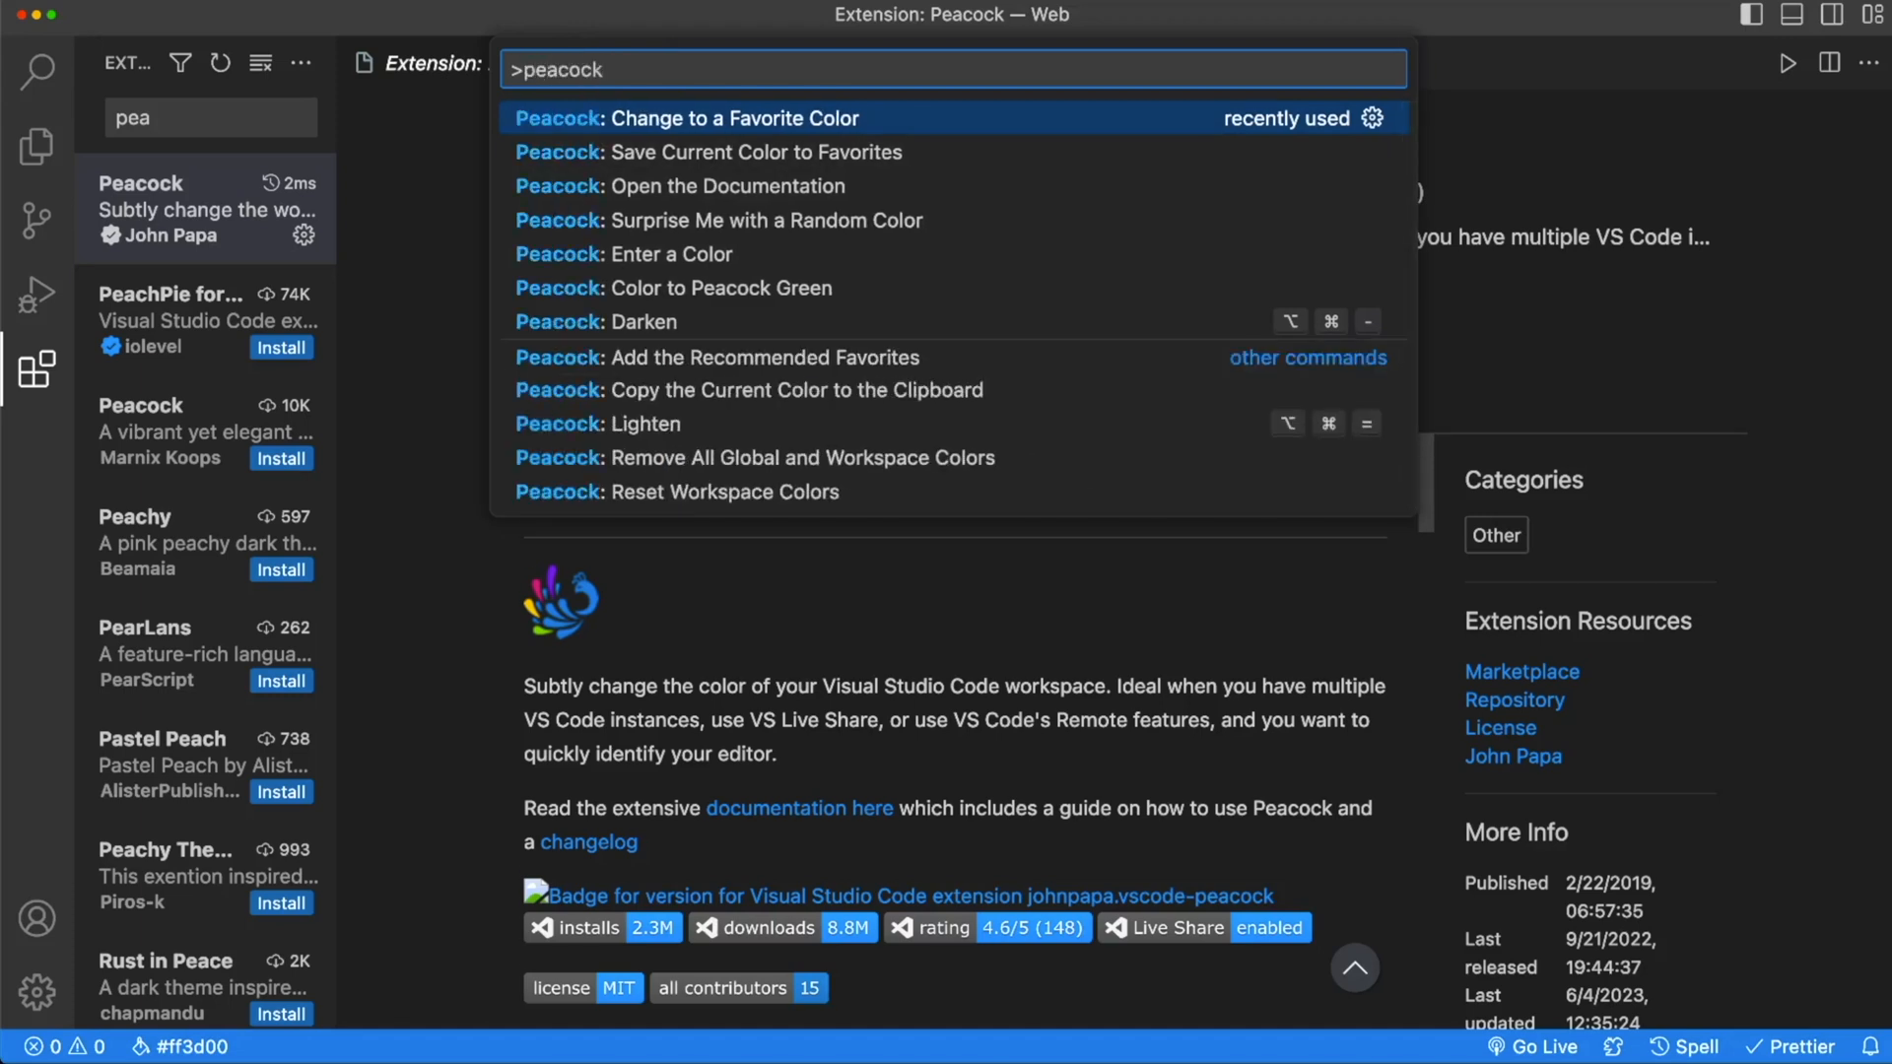
pyautogui.moveTo(633, 357)
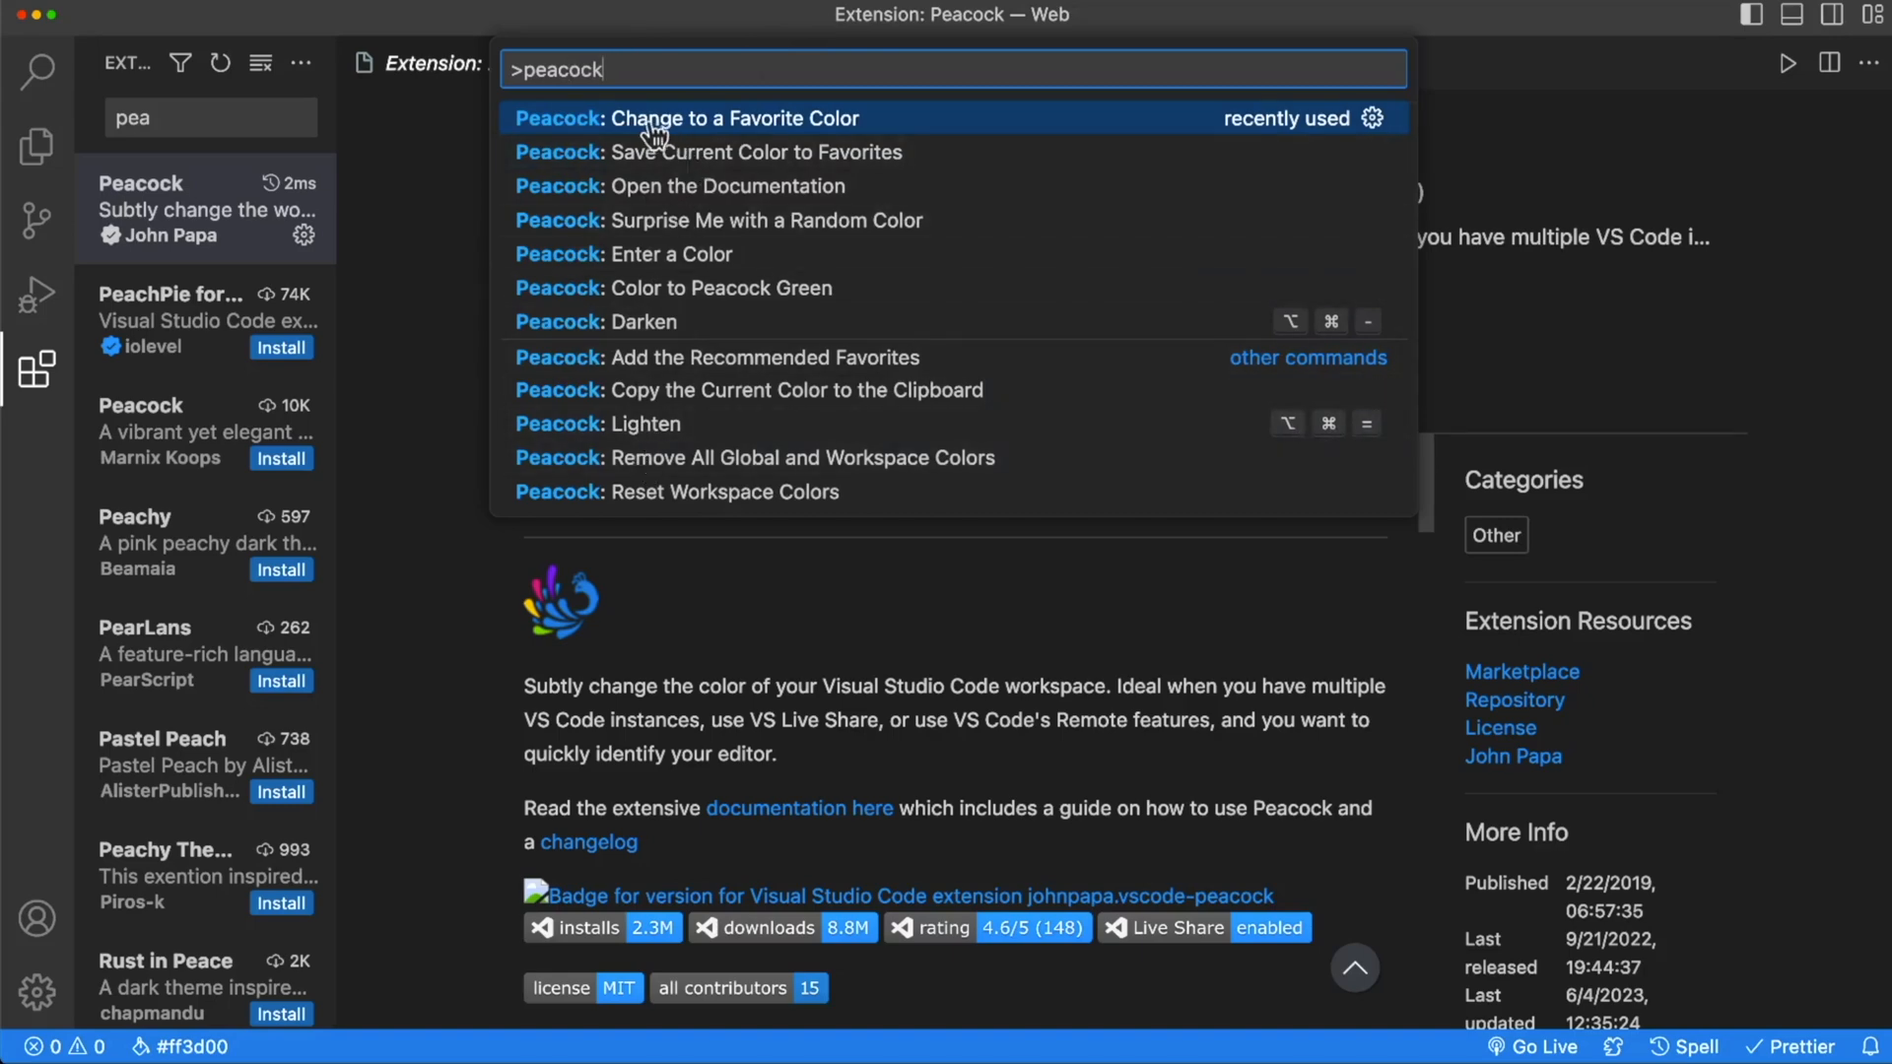
pyautogui.click(686, 118)
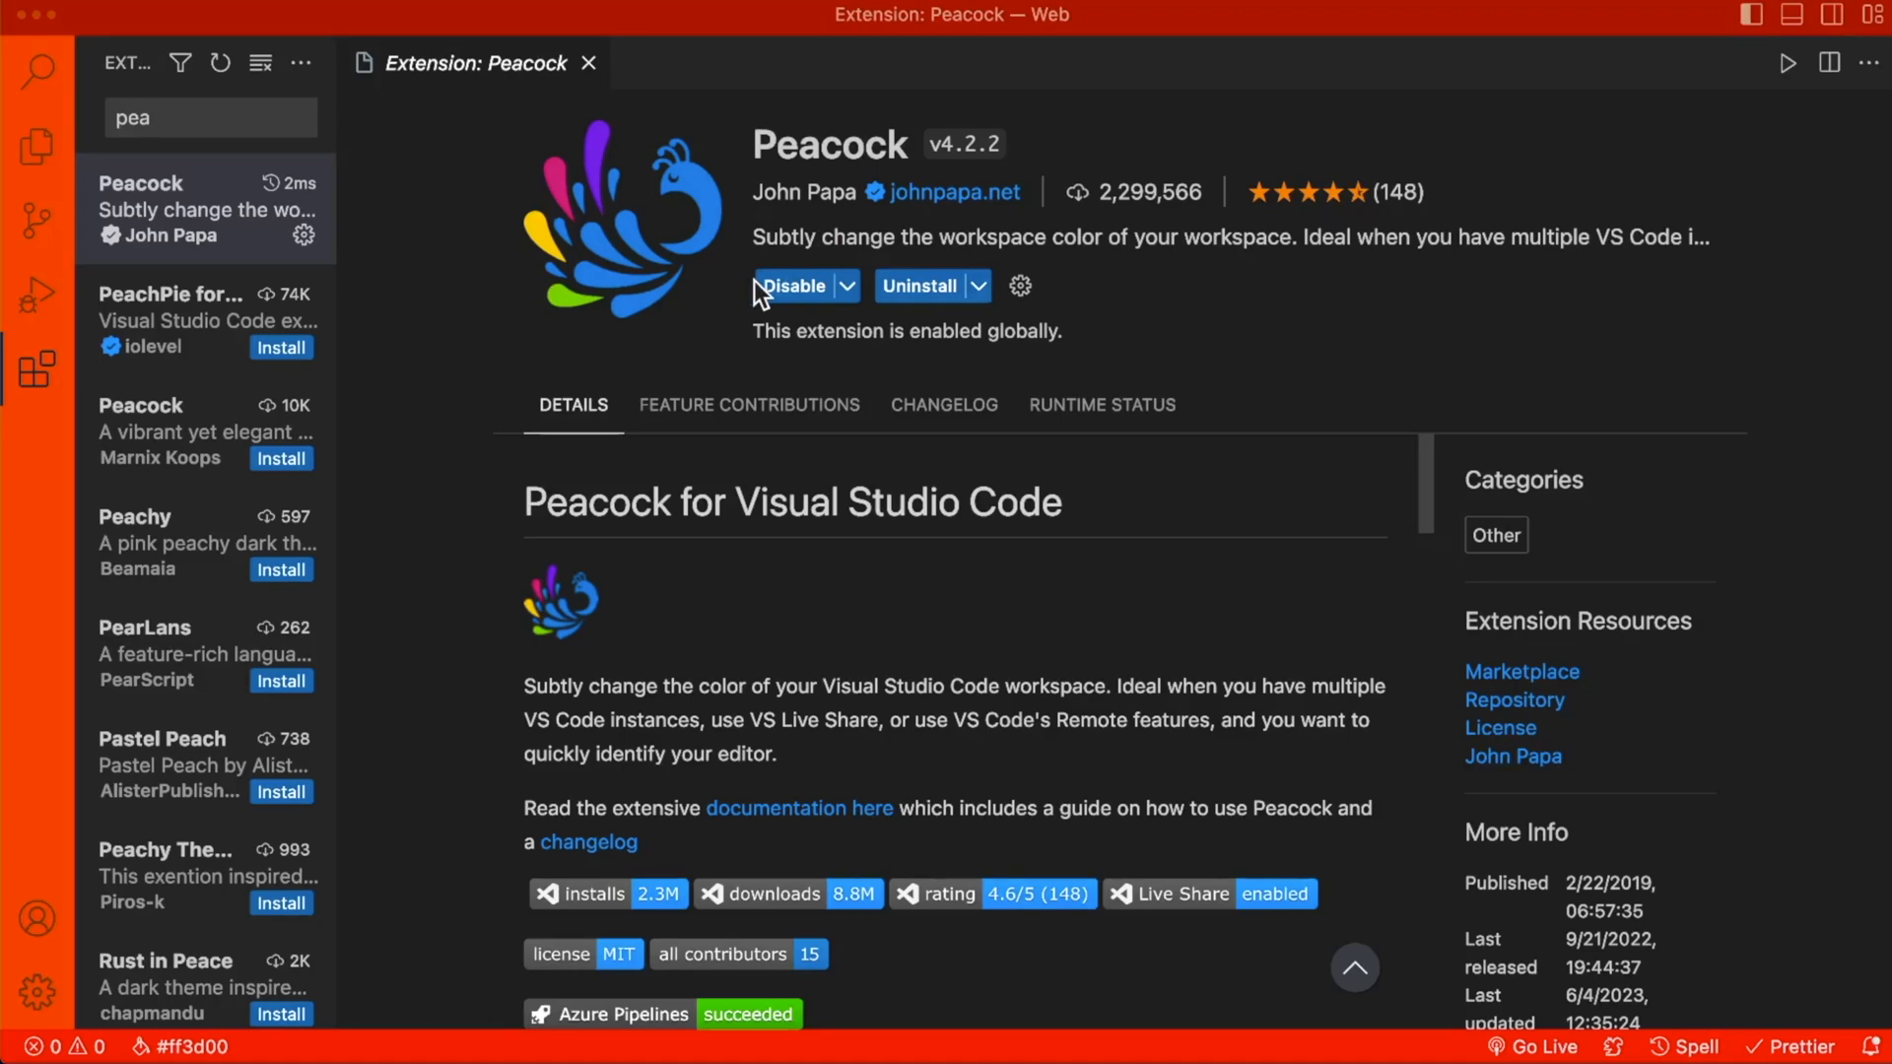
# Step: Show .vscode/settings.json with Peacock's colour customizations and peacock.color #ff3d00
pyautogui.click(36, 146)
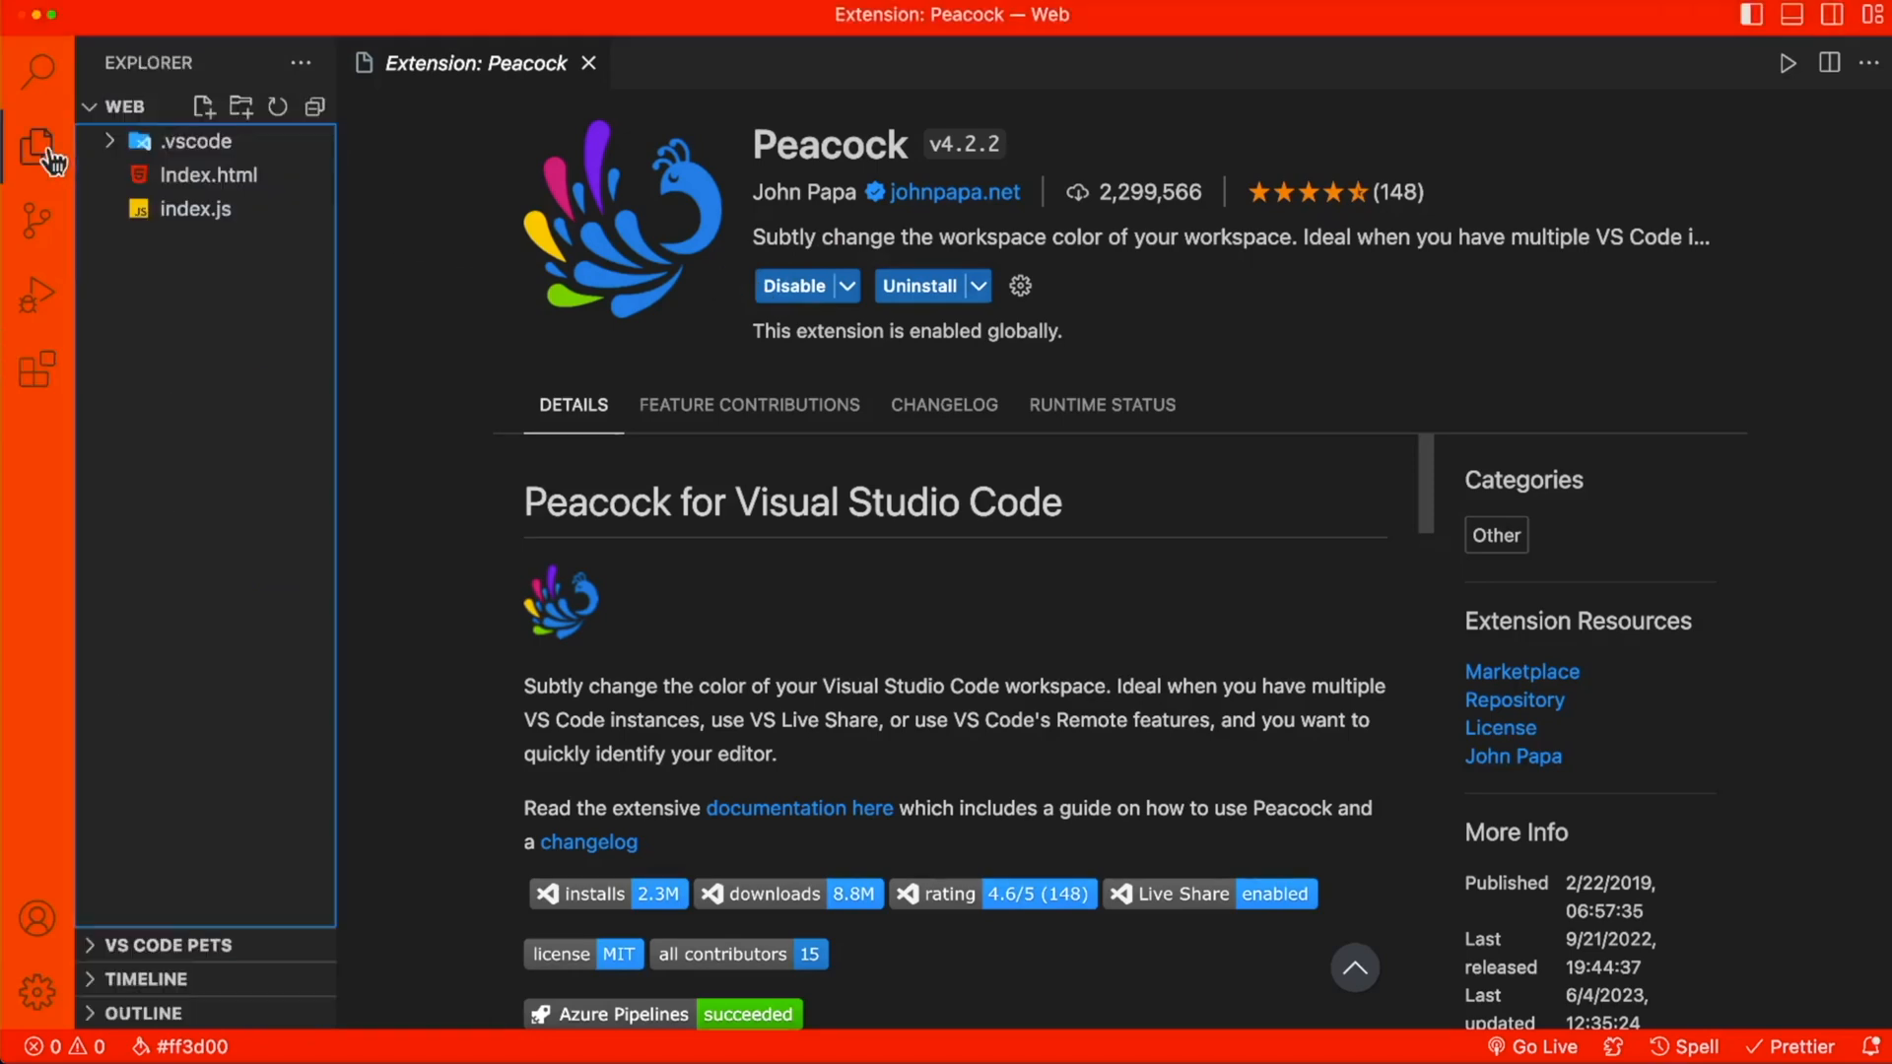
pyautogui.click(201, 141)
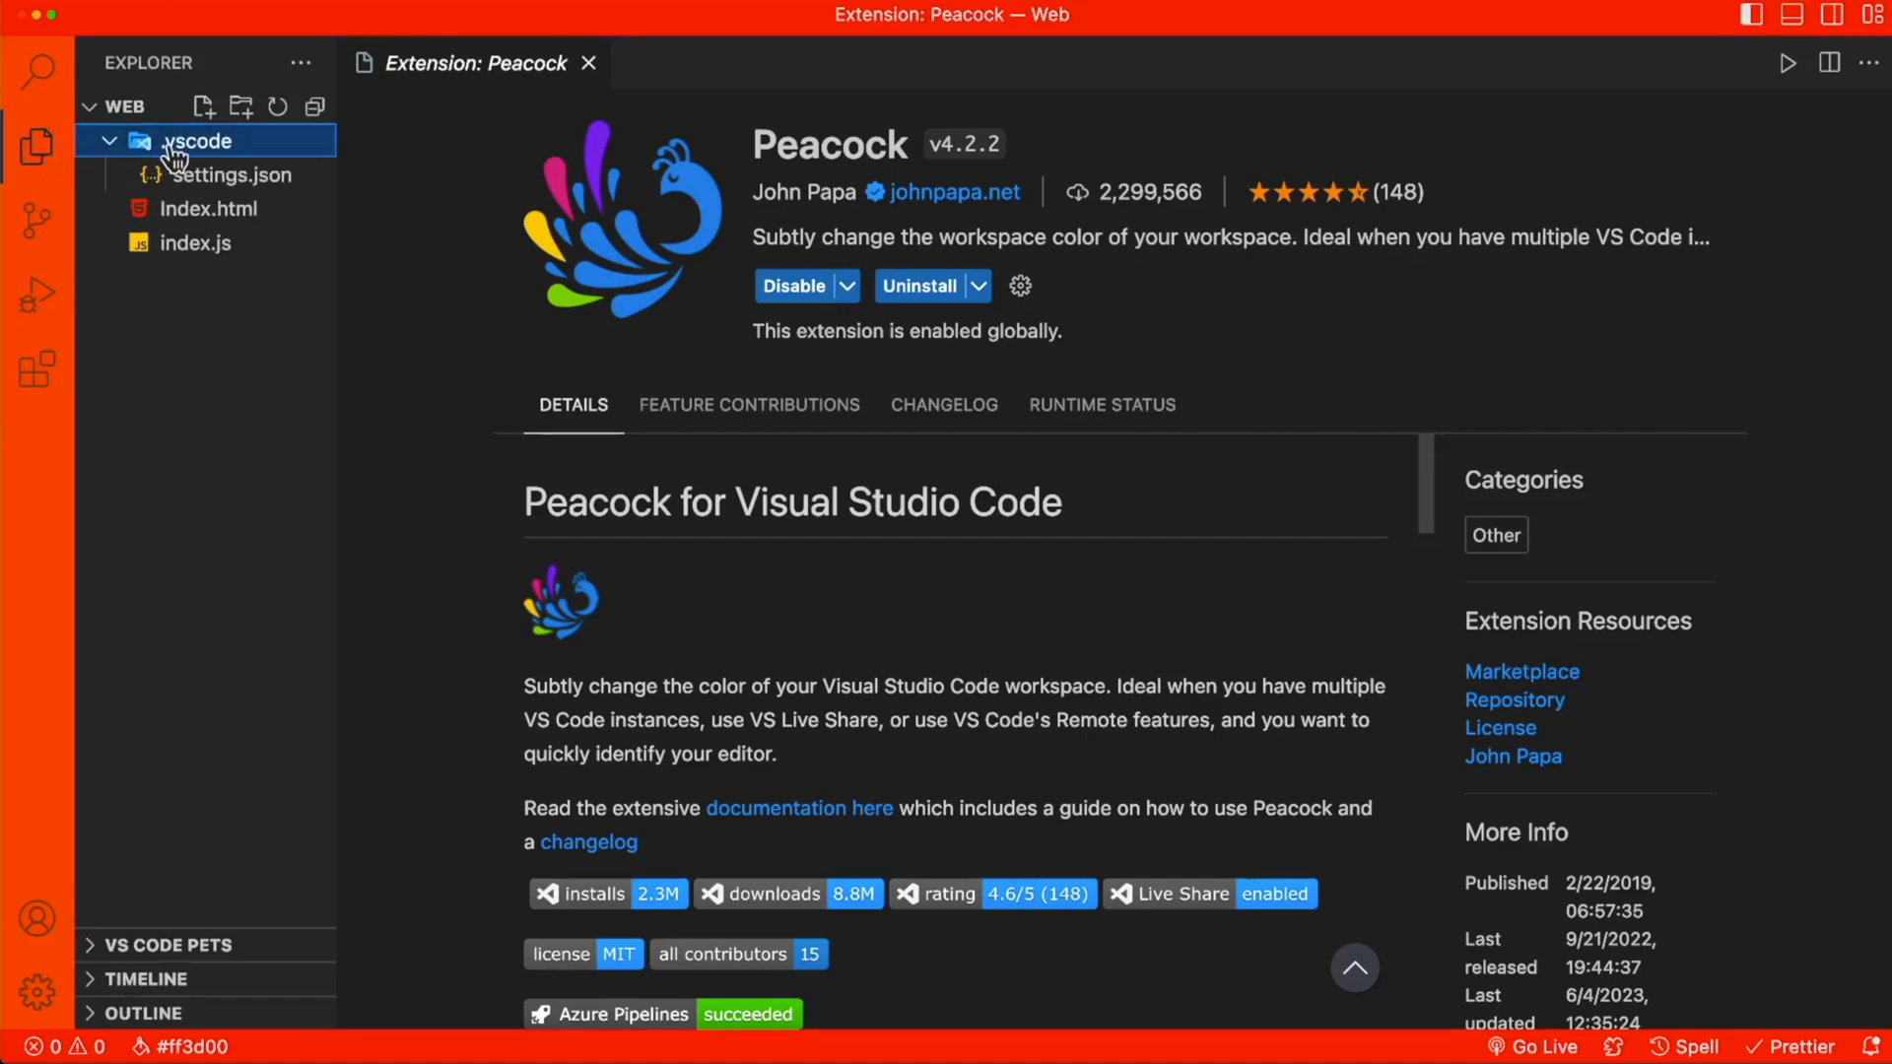
pyautogui.click(231, 174)
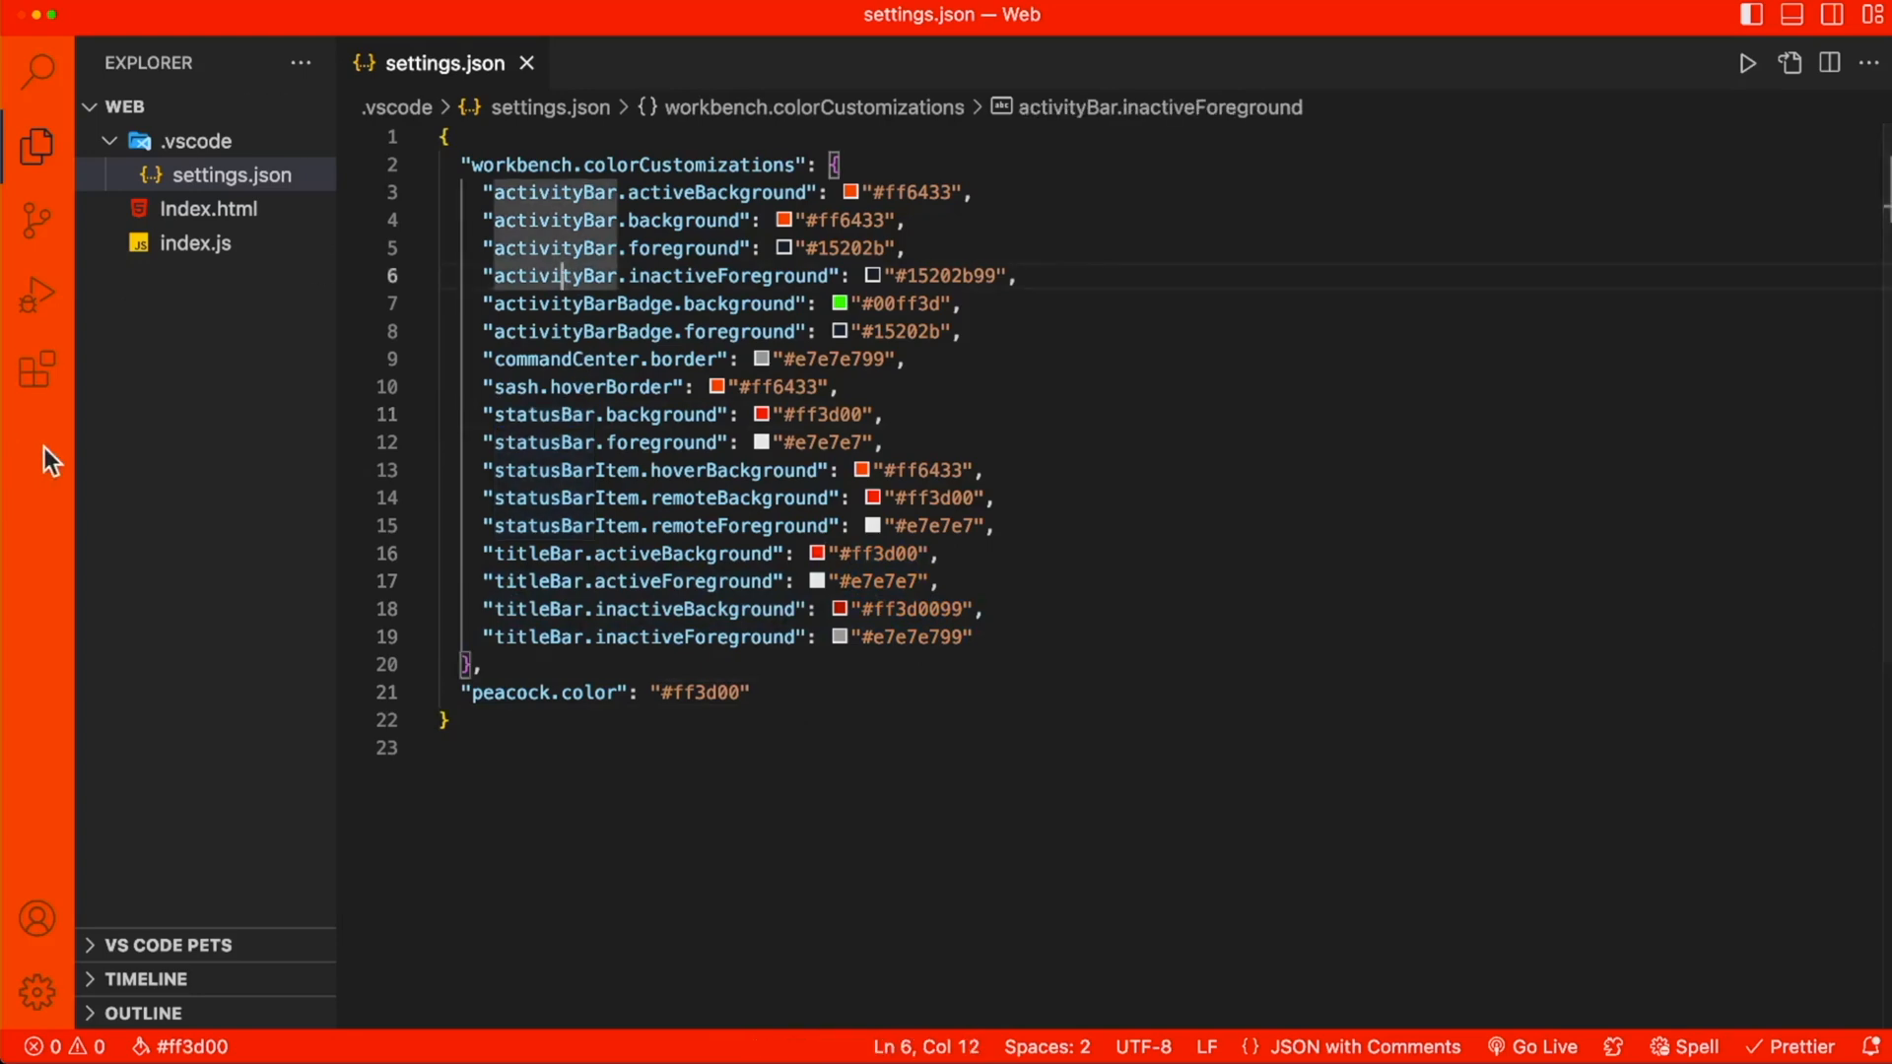
# Step: Recolour the workspace to the Mandalorian Blue favourite (#1857a4) via the Command Palette
pyautogui.press('cmd+shift+p')
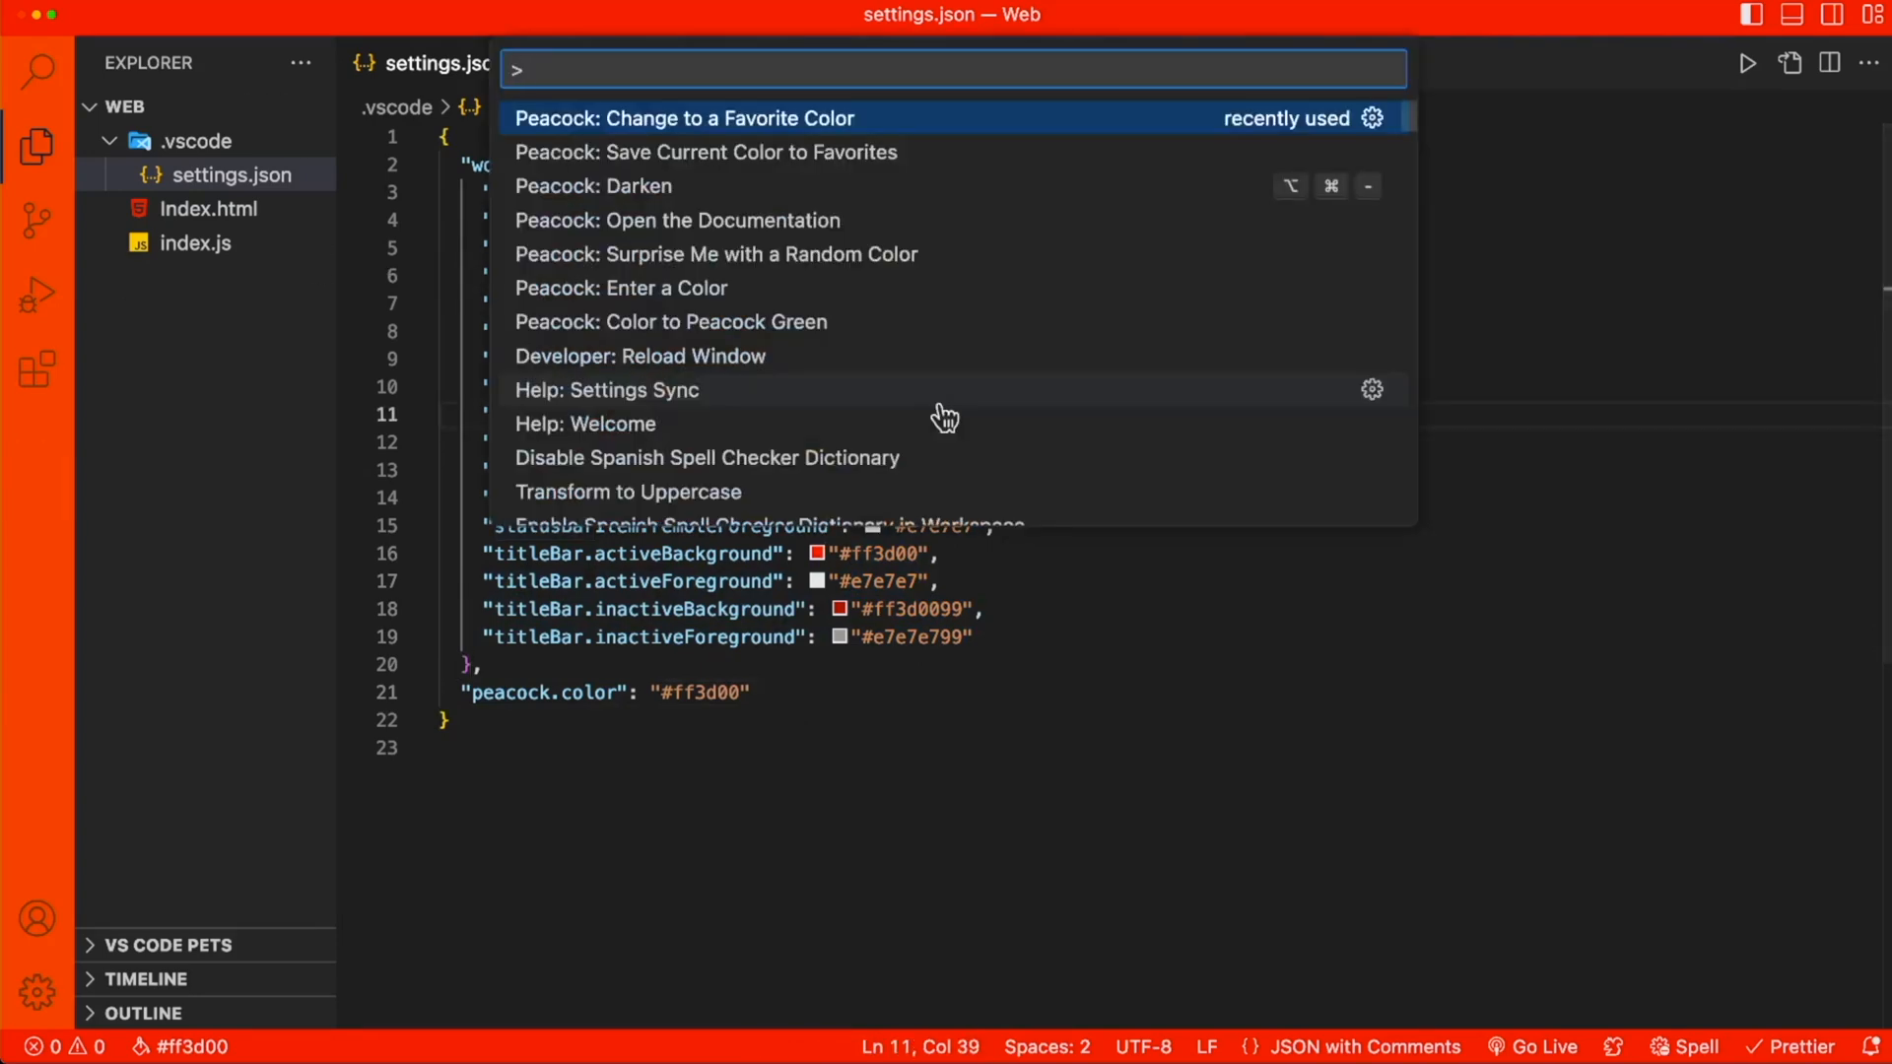
pyautogui.click(683, 117)
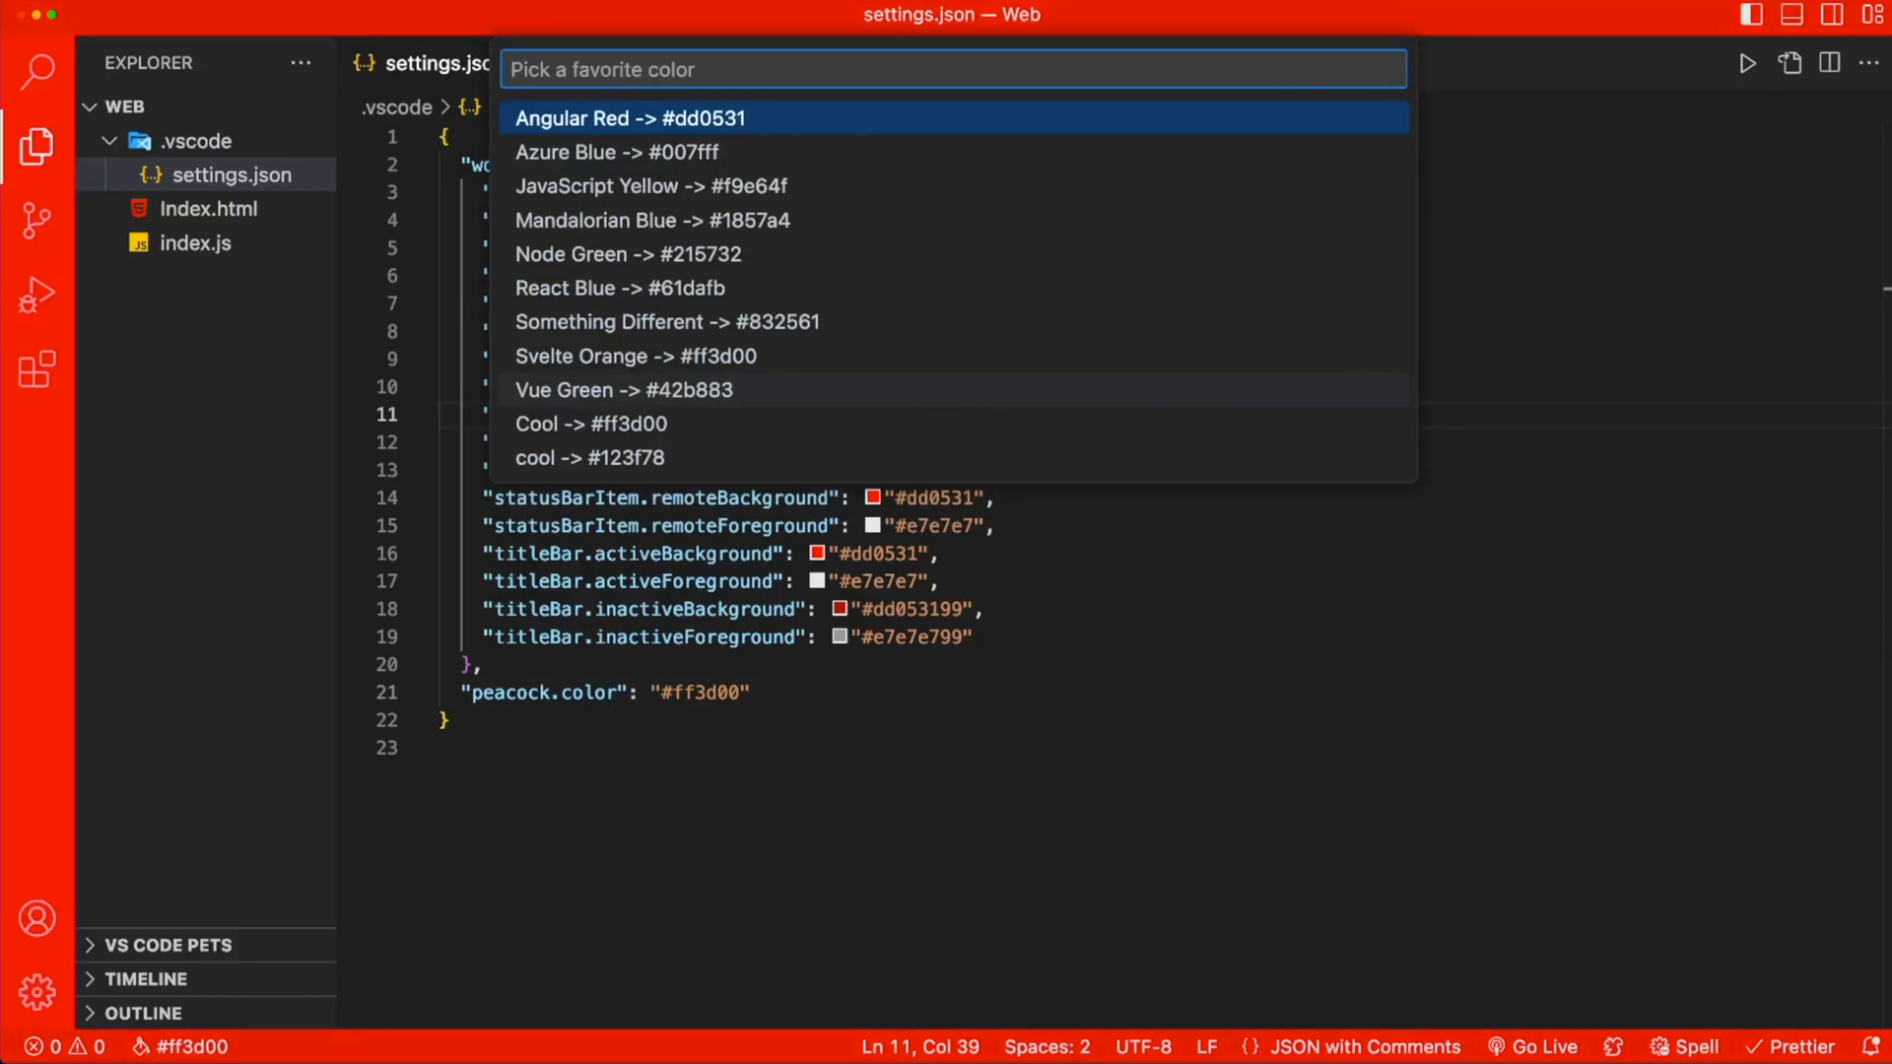
pyautogui.click(651, 220)
pyautogui.write('>peac')
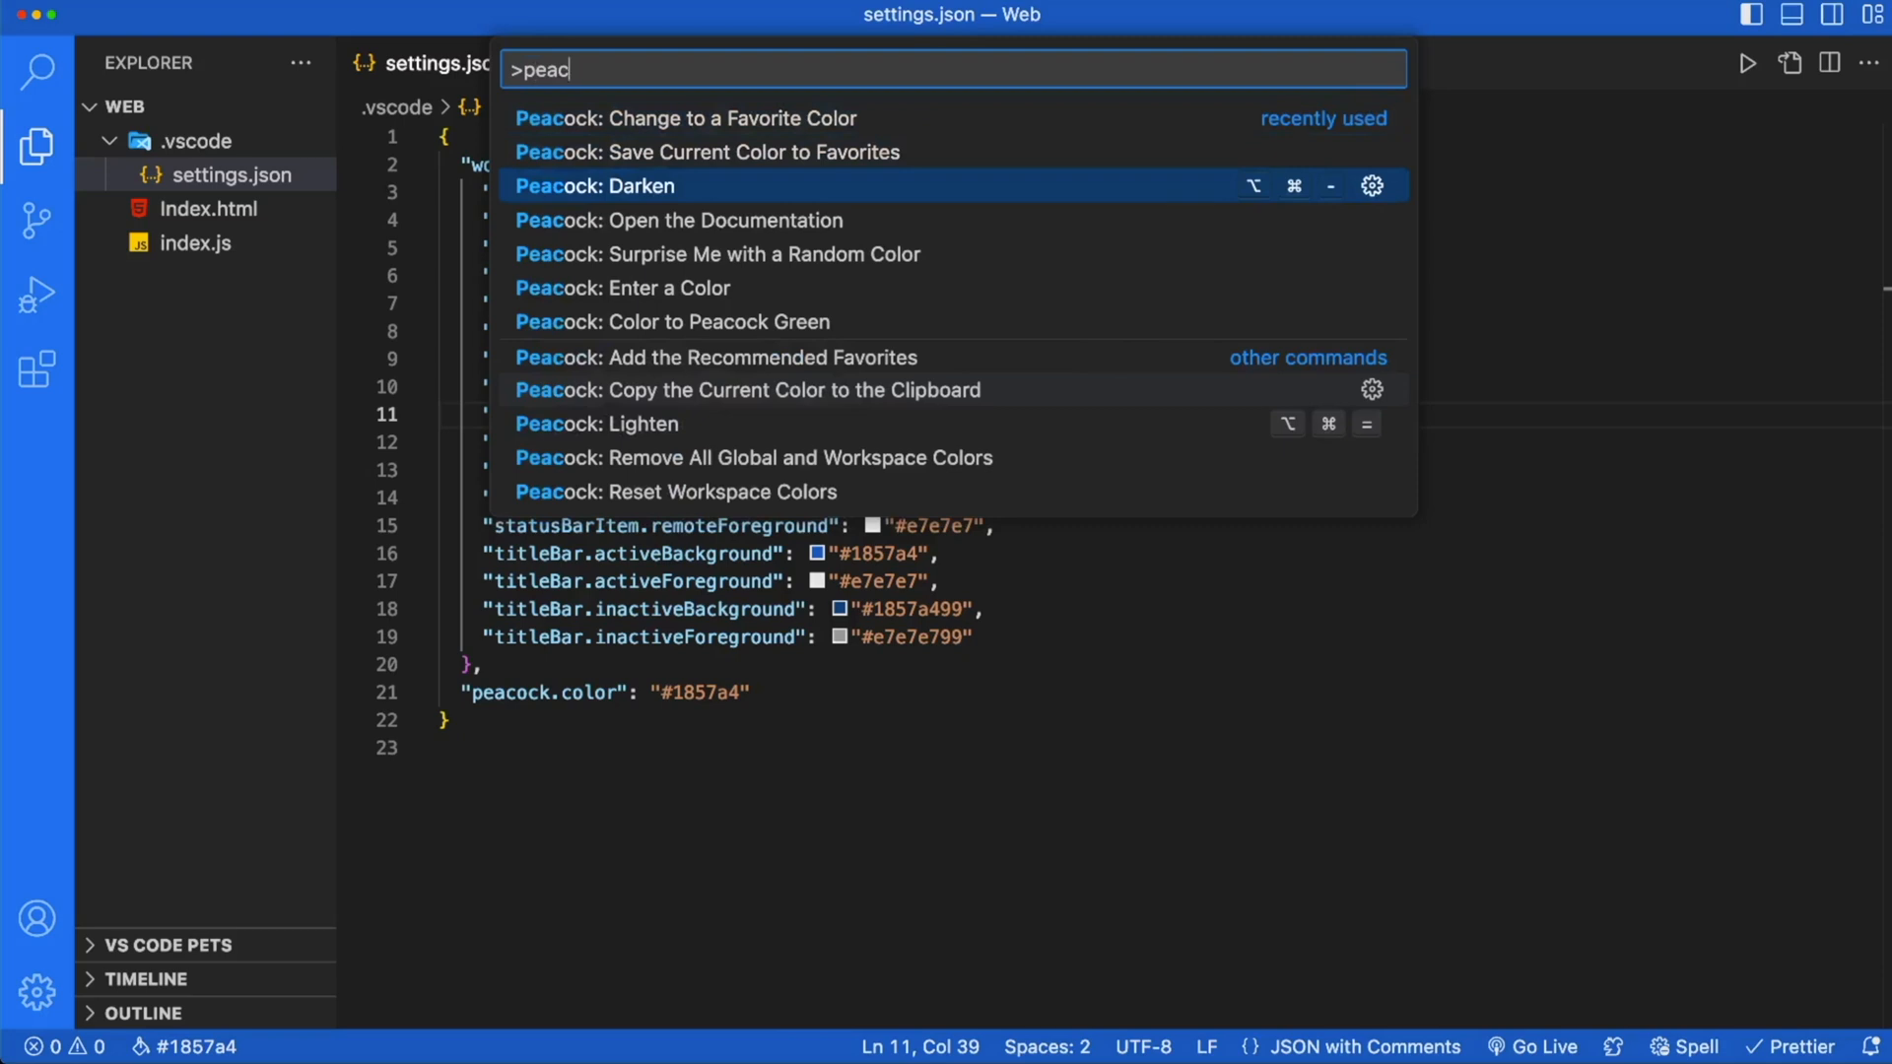
pyautogui.moveTo(644, 199)
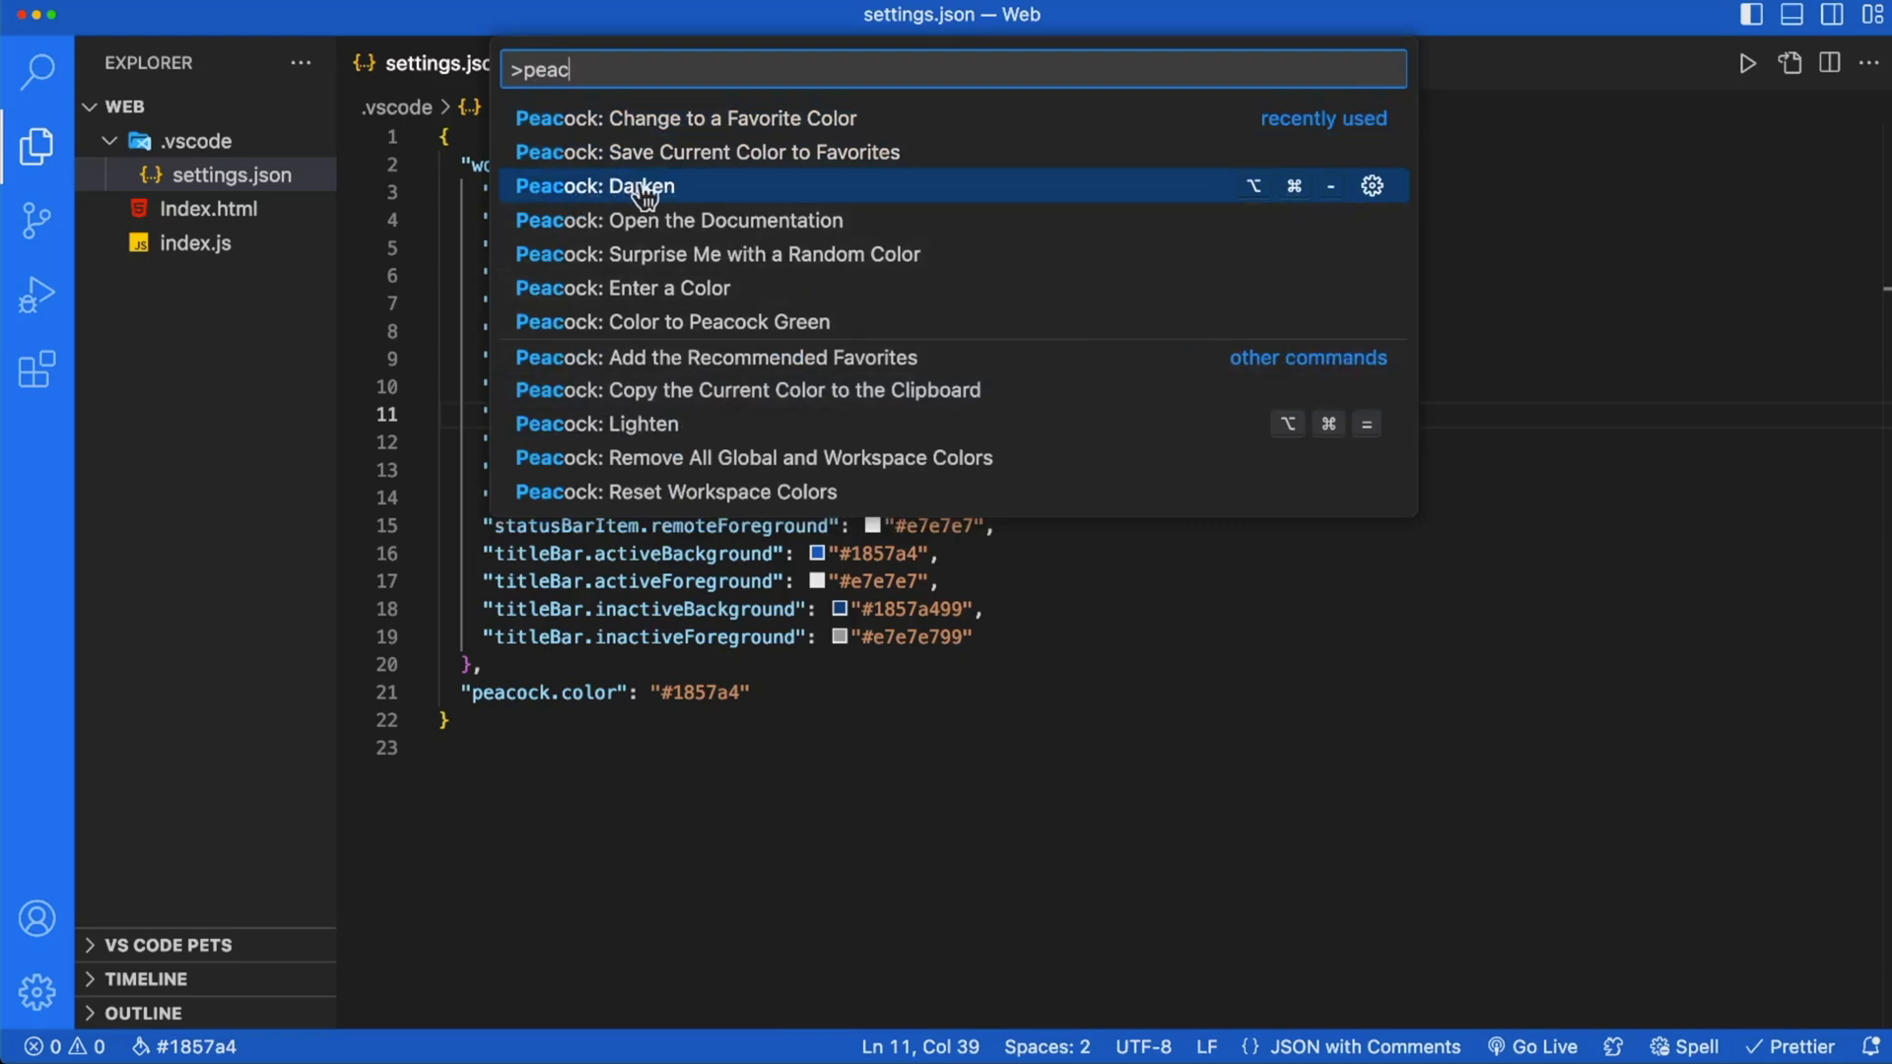
pyautogui.moveTo(662, 287)
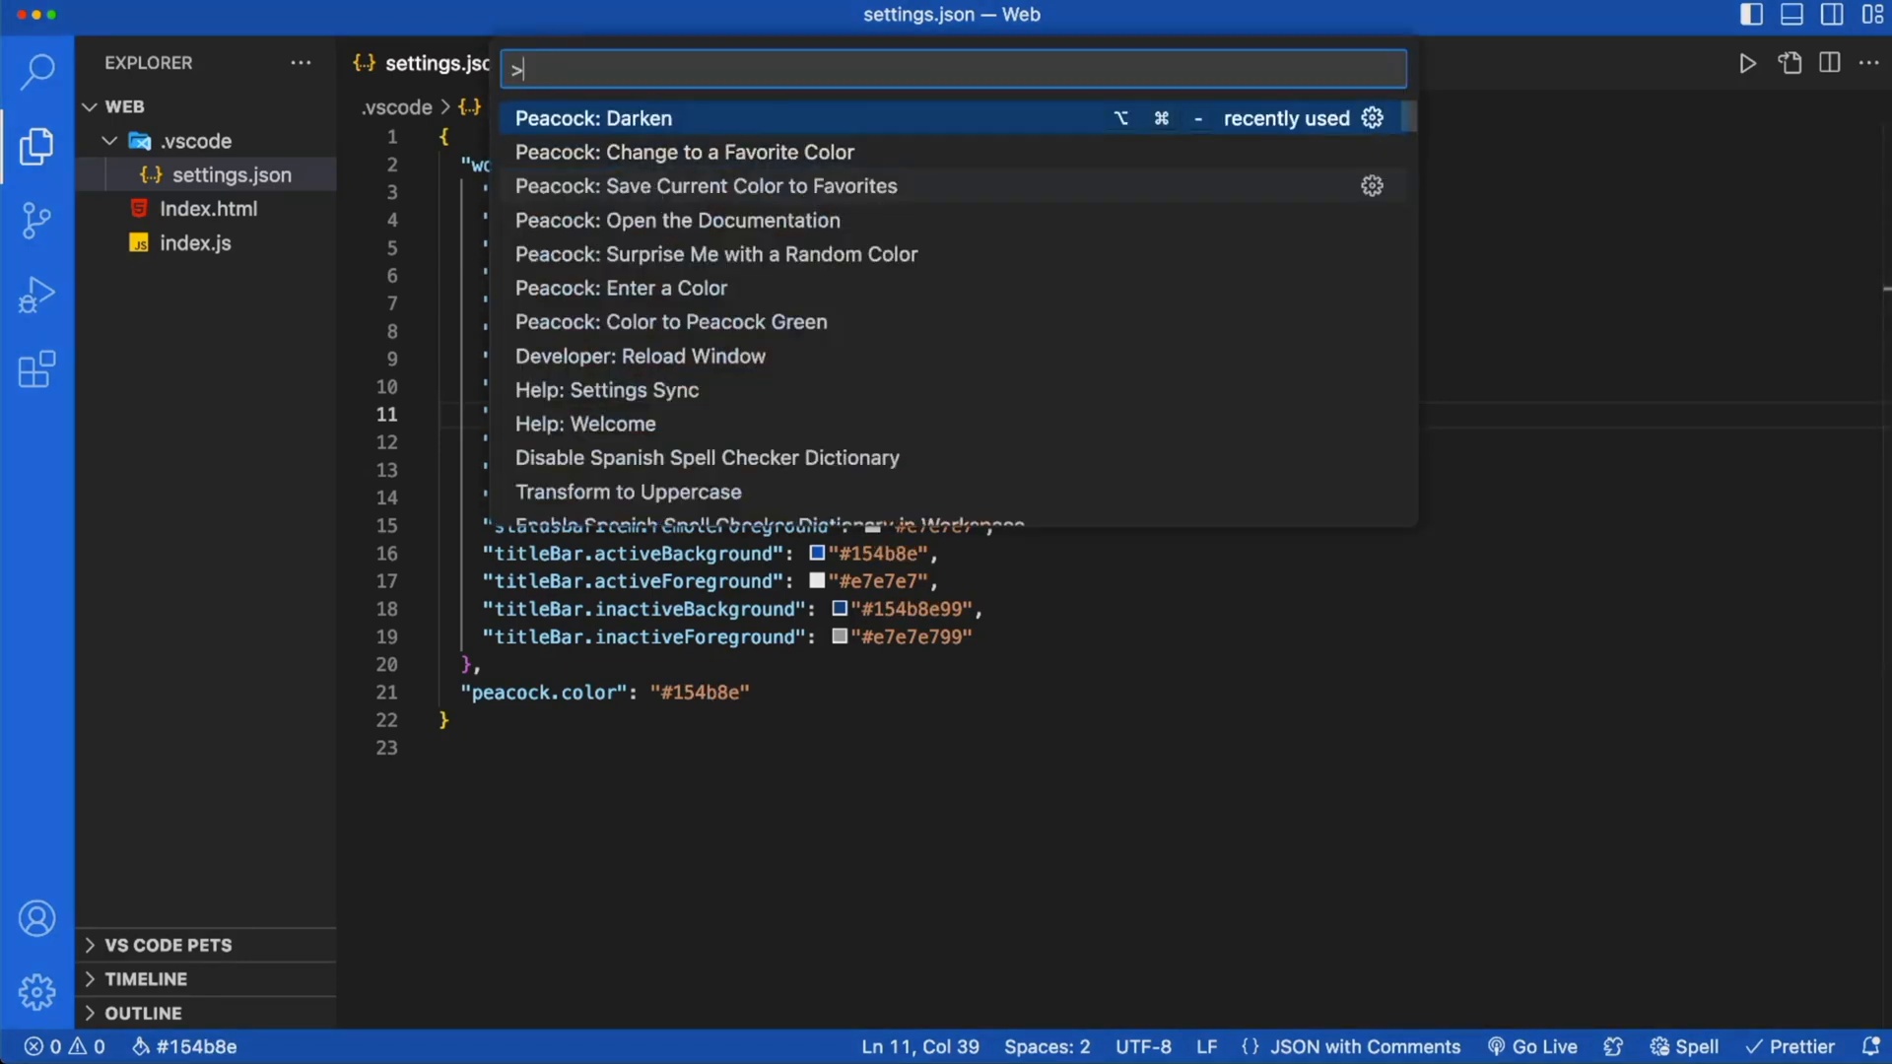
# Step: Darken the workspace blue again with Peacock: Darken until it reads #123f78
pyautogui.click(592, 119)
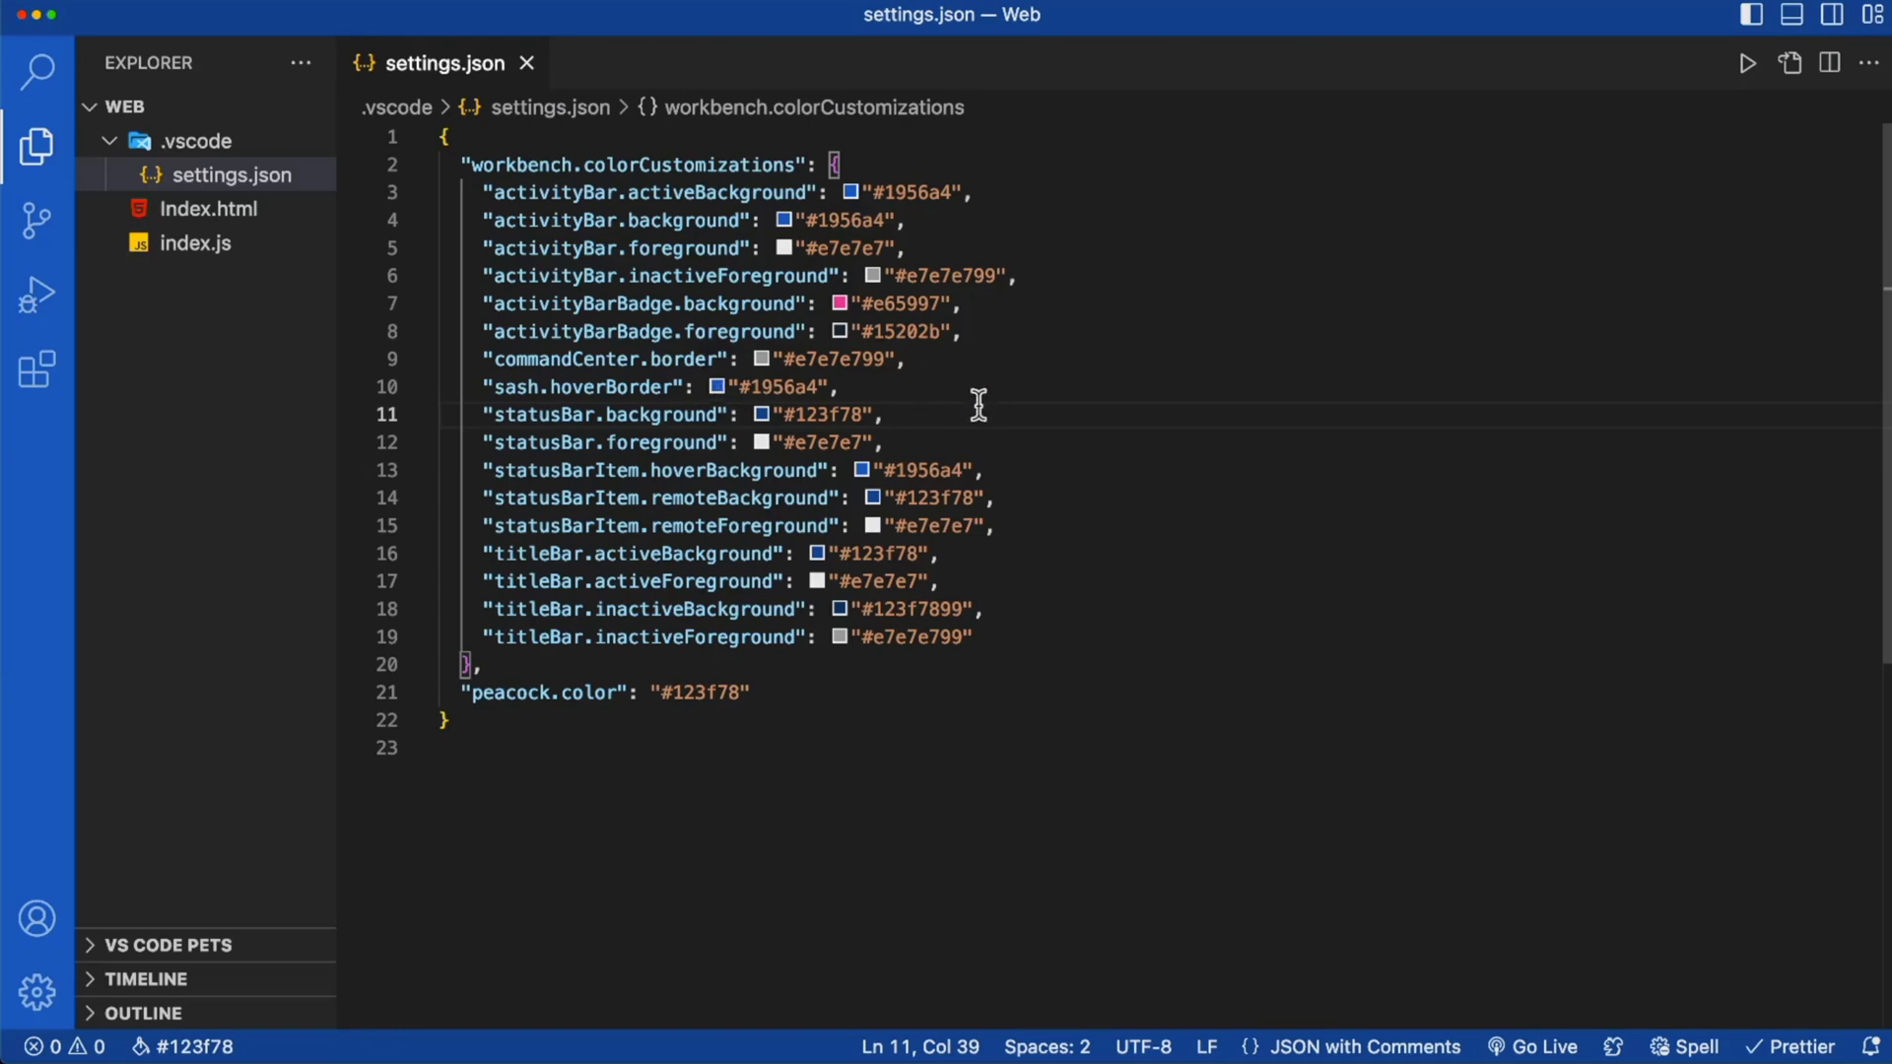
pyautogui.click(887, 414)
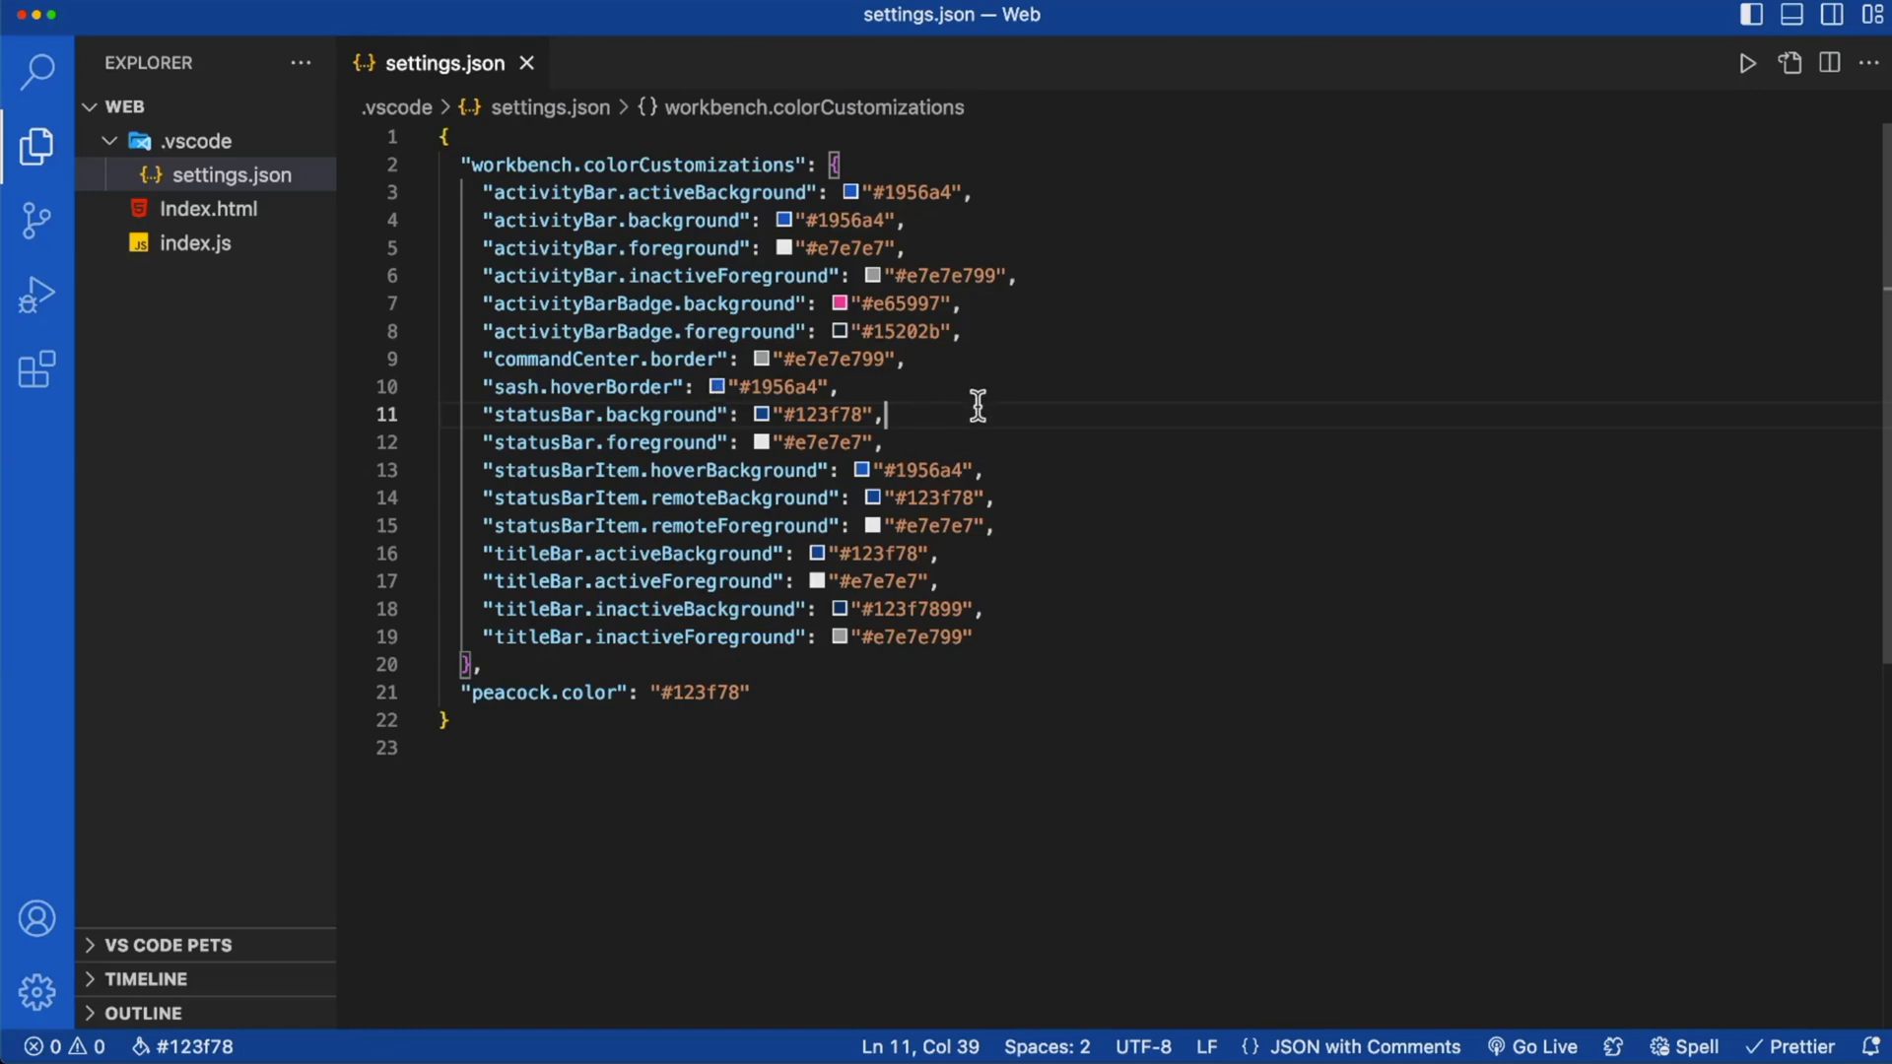
# Step: Save the current #123f78 colour to favourites under the name 'cool'
pyautogui.press('cmd+shift+p')
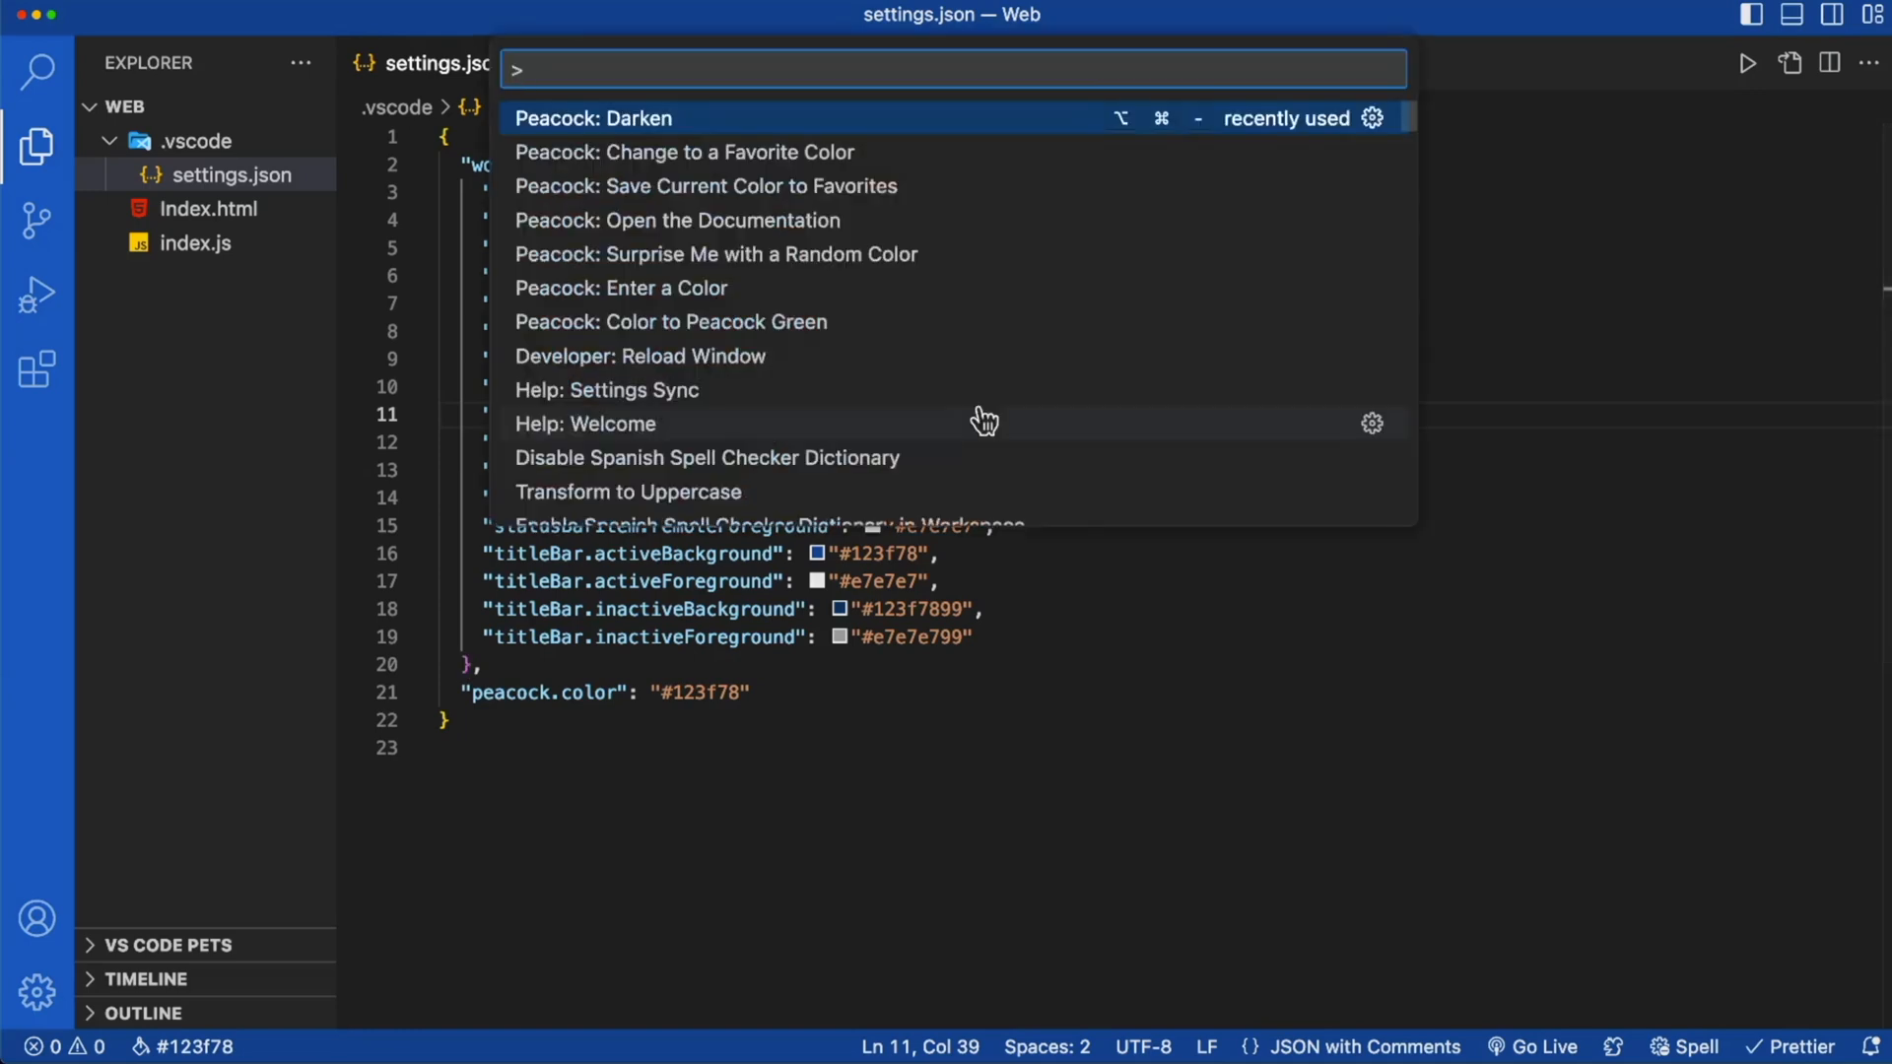
pyautogui.press('Down')
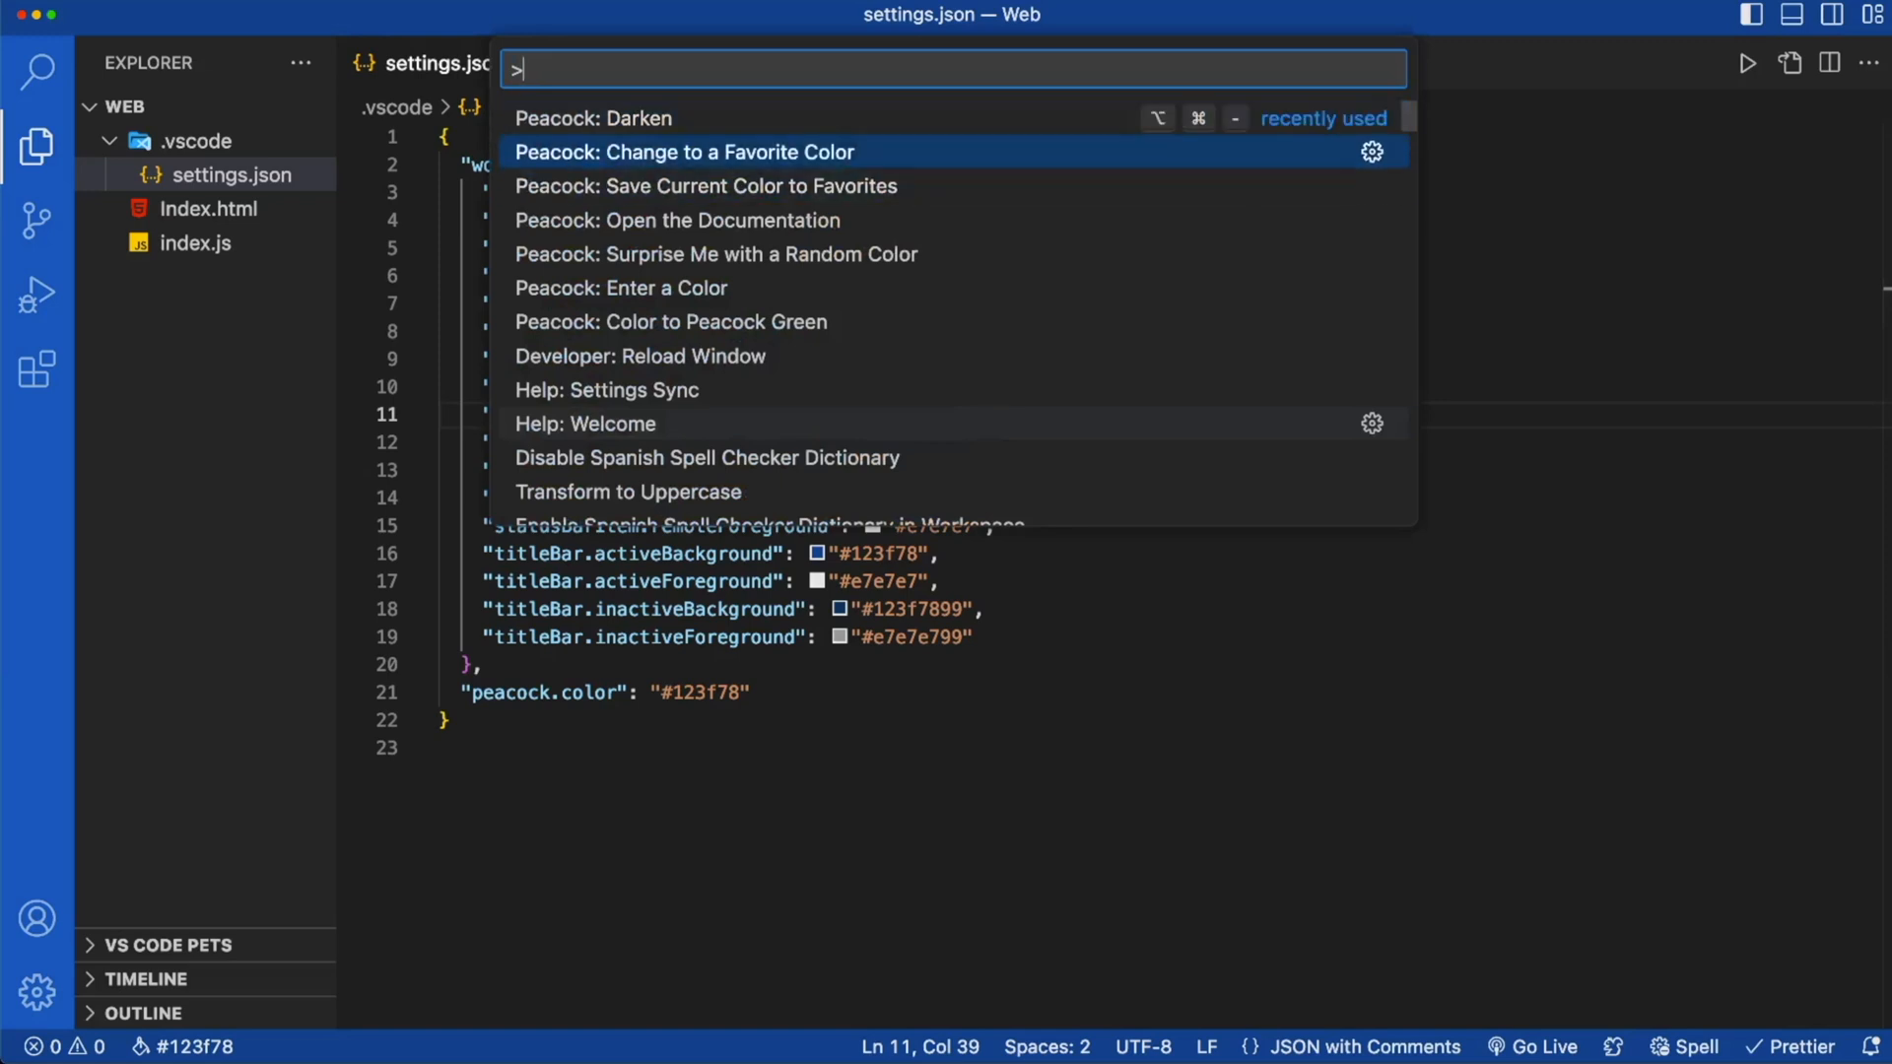
pyautogui.press('Down')
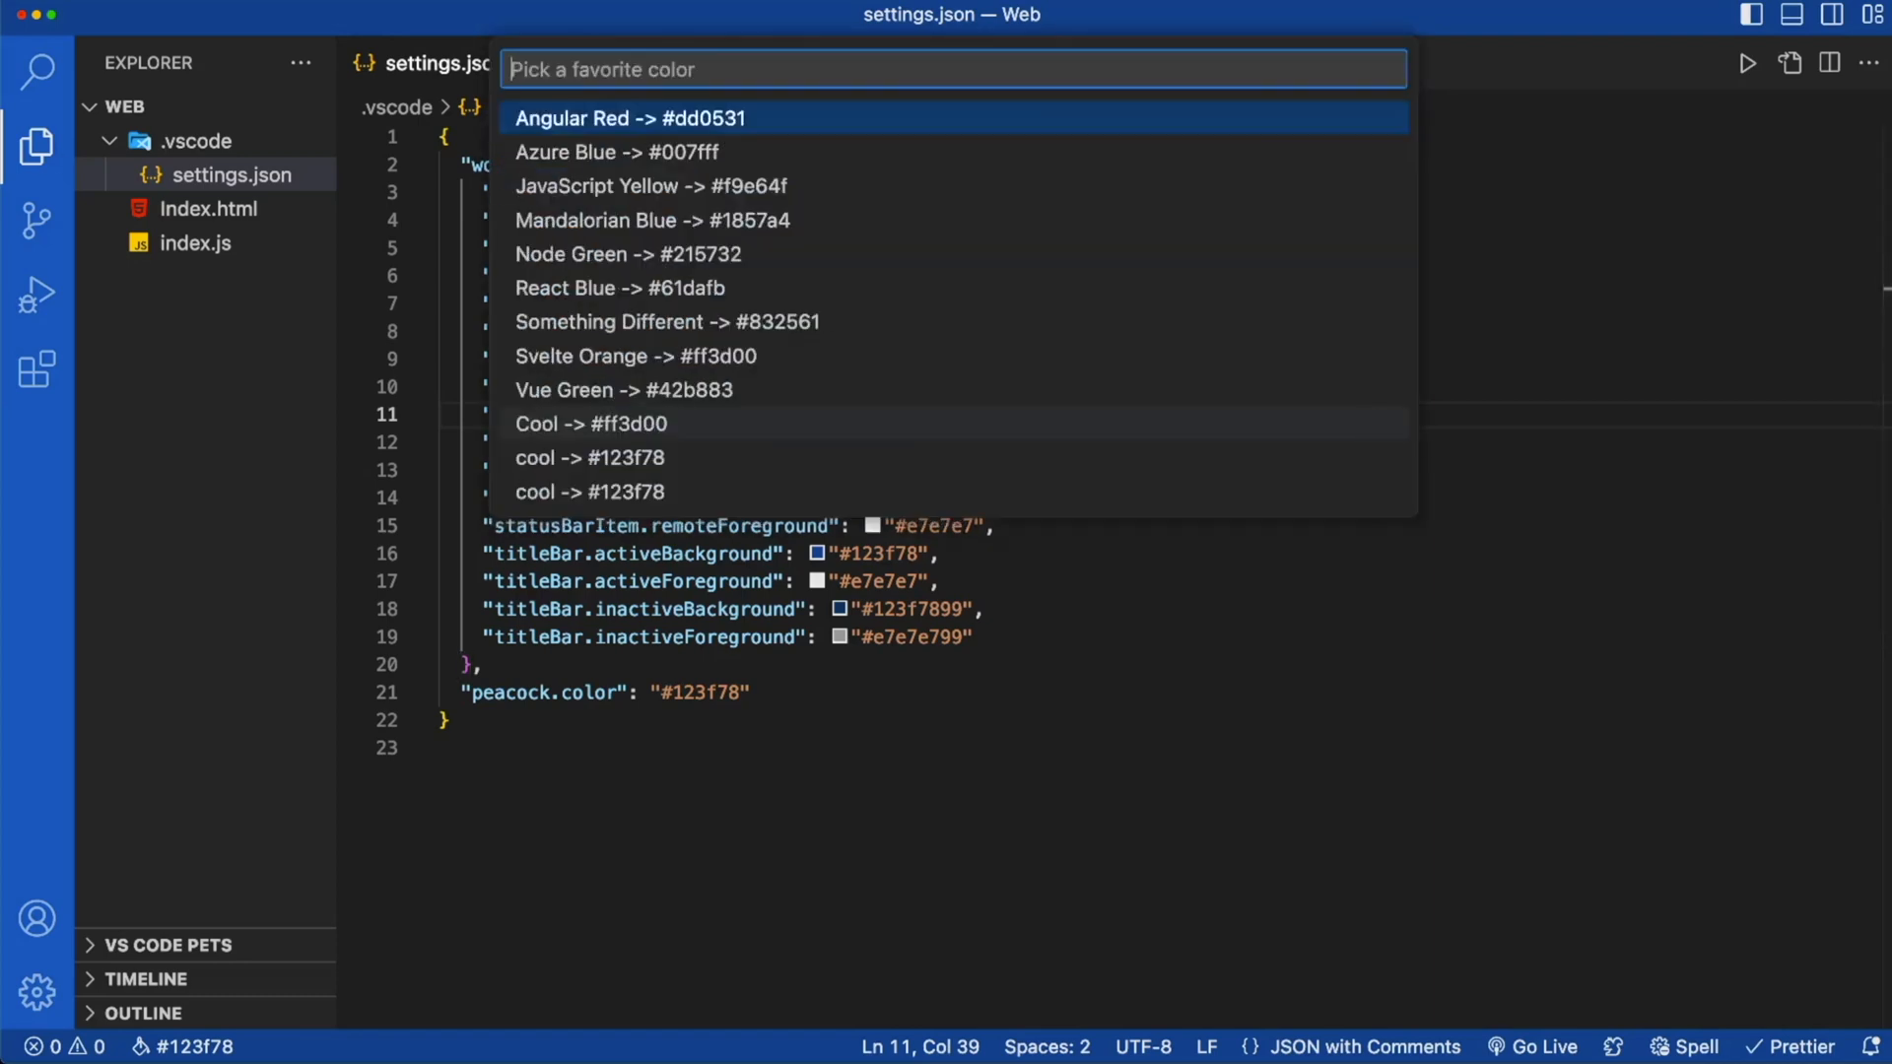
pyautogui.click(591, 423)
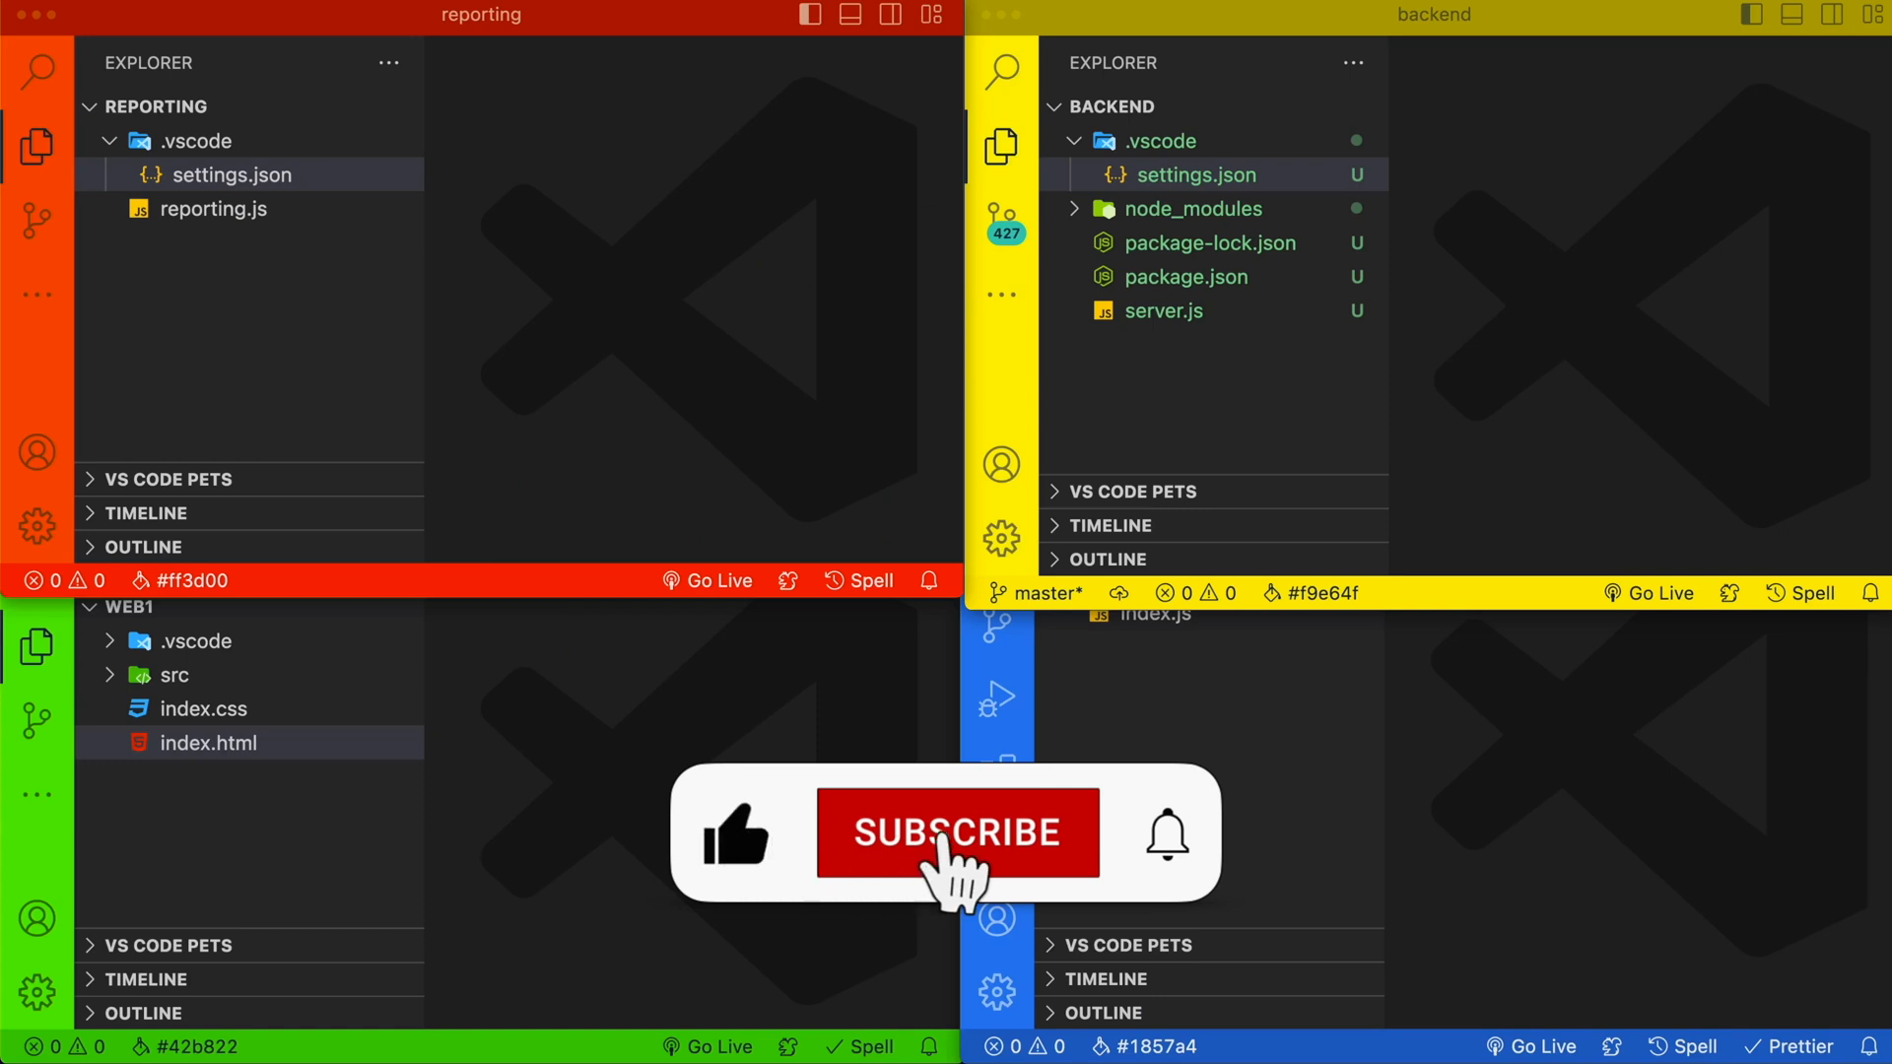
pyautogui.click(957, 832)
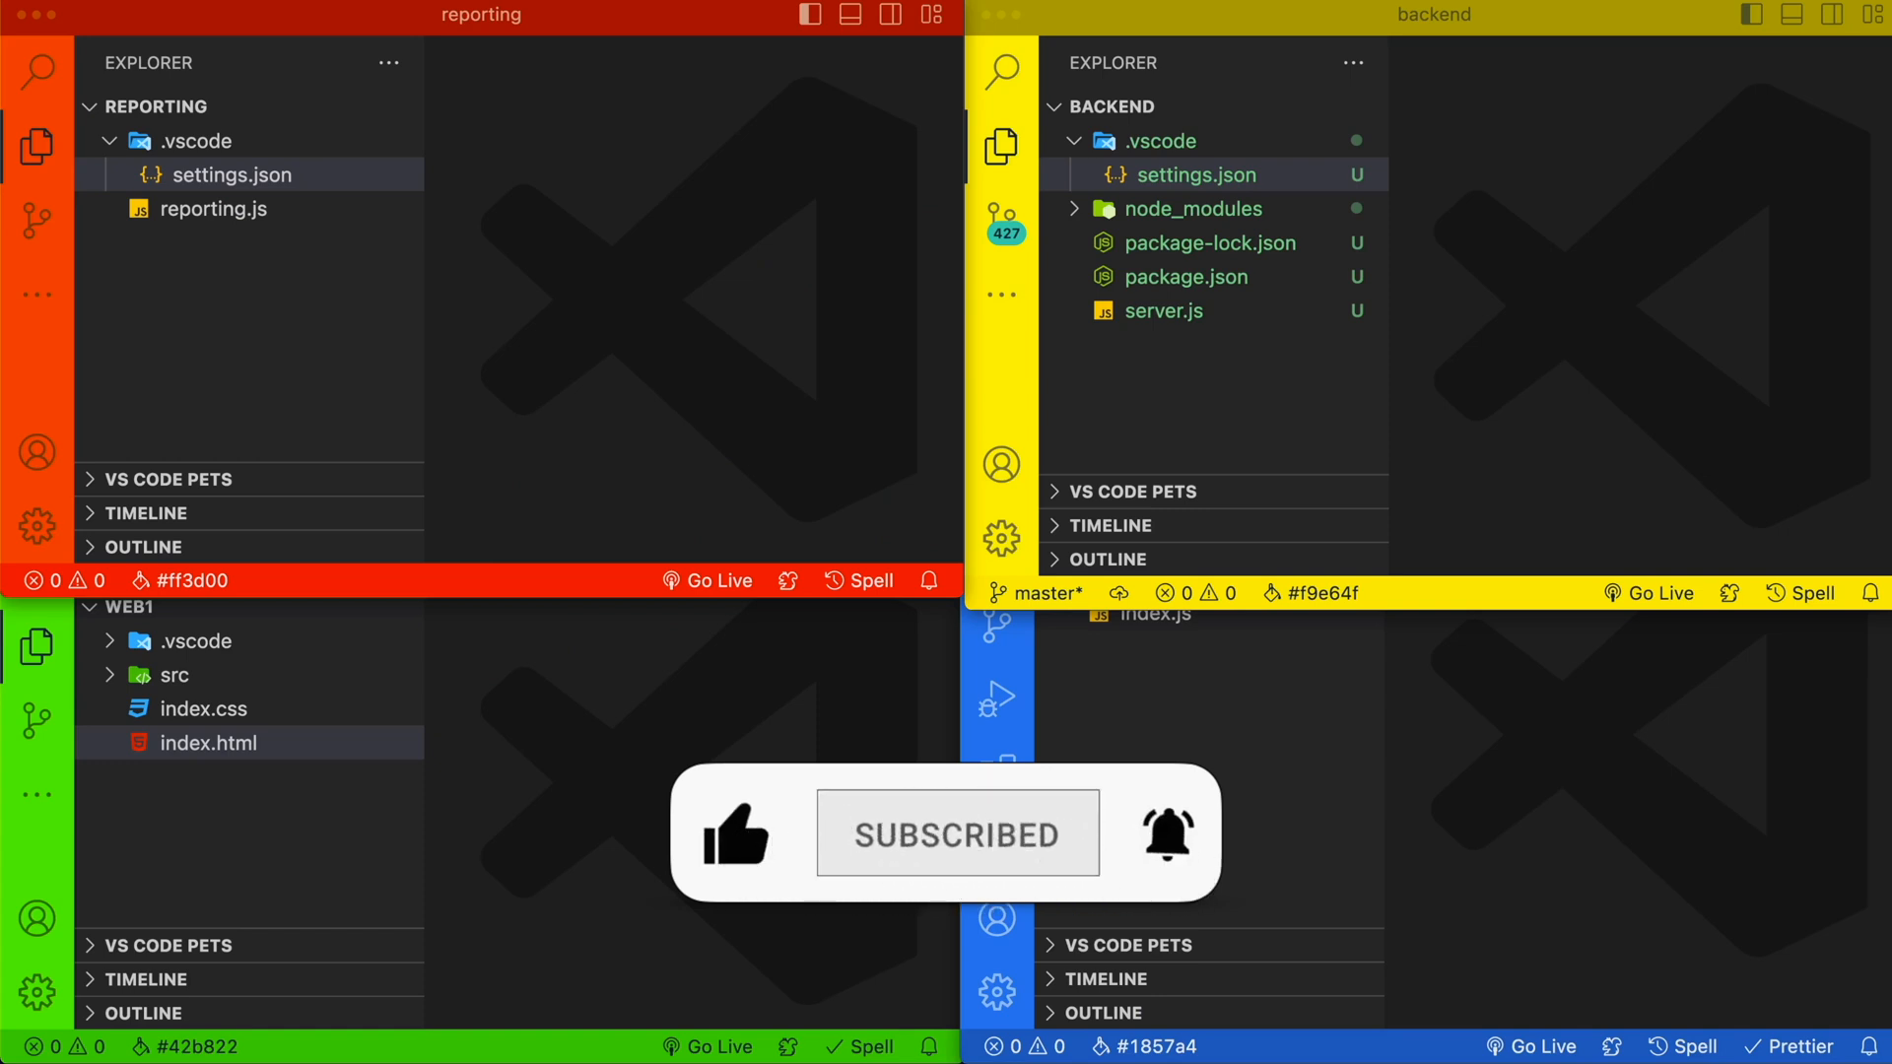